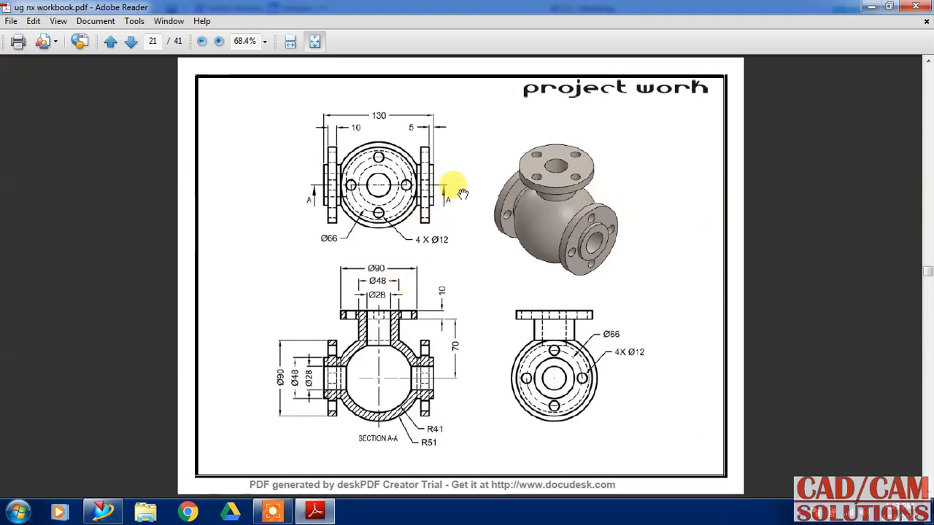
pyautogui.moveTo(630, 306)
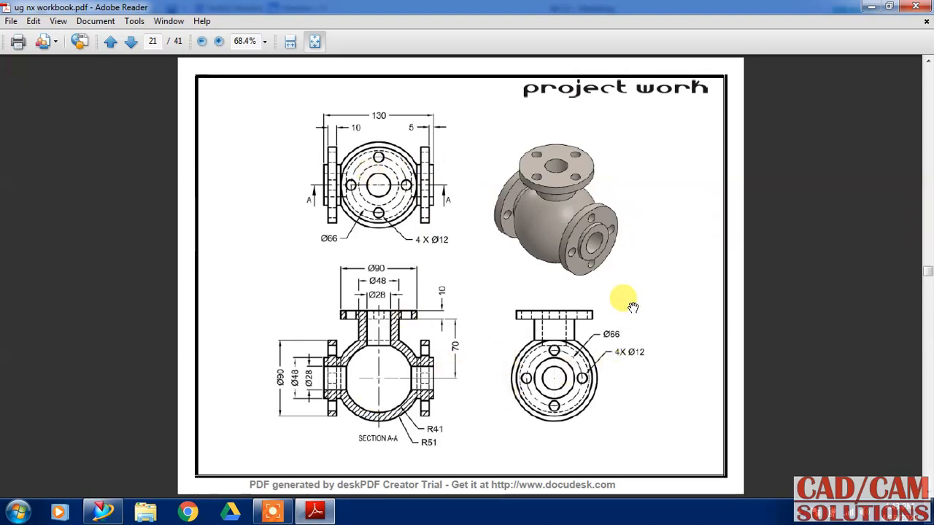
pyautogui.moveTo(368, 368)
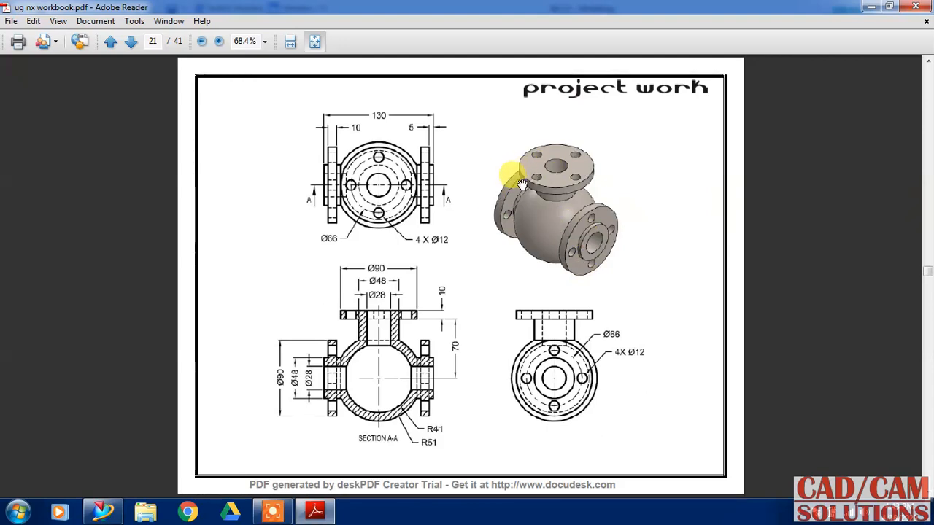
pyautogui.moveTo(415, 187)
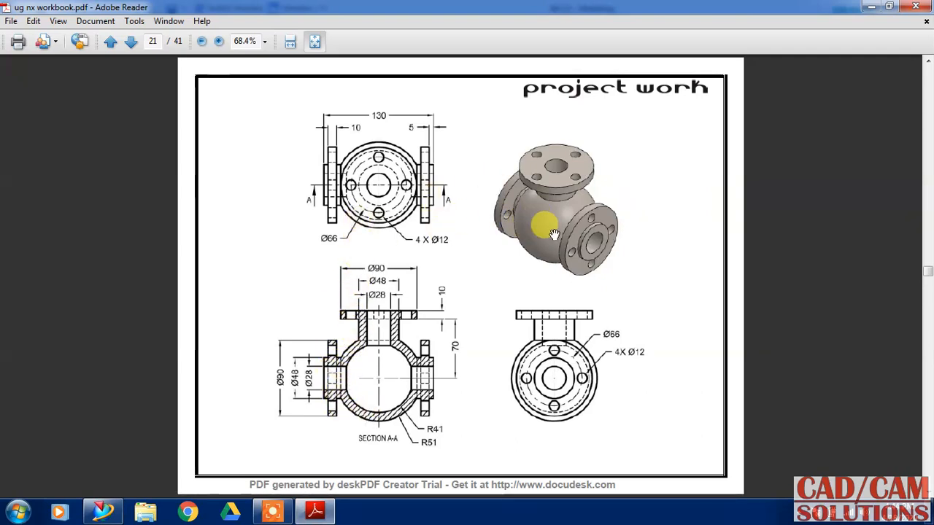
pyautogui.moveTo(562, 241)
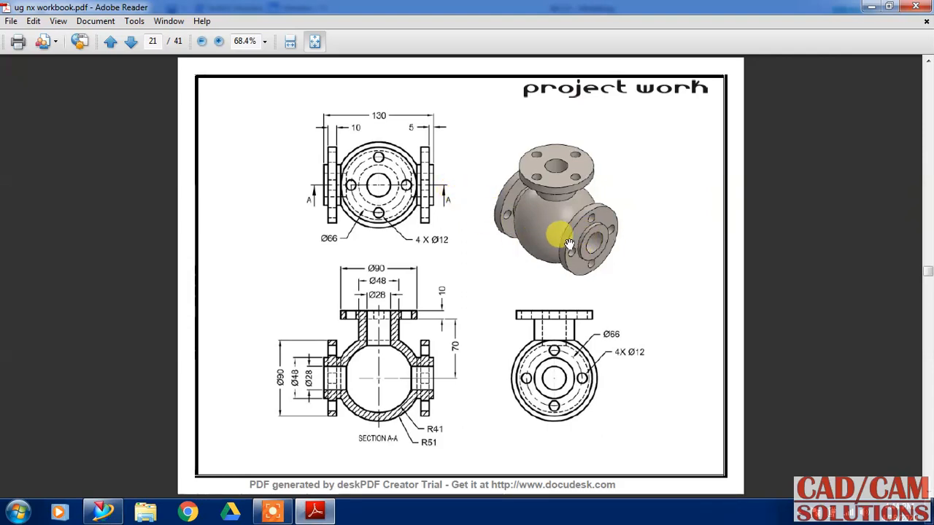
pyautogui.moveTo(570, 251)
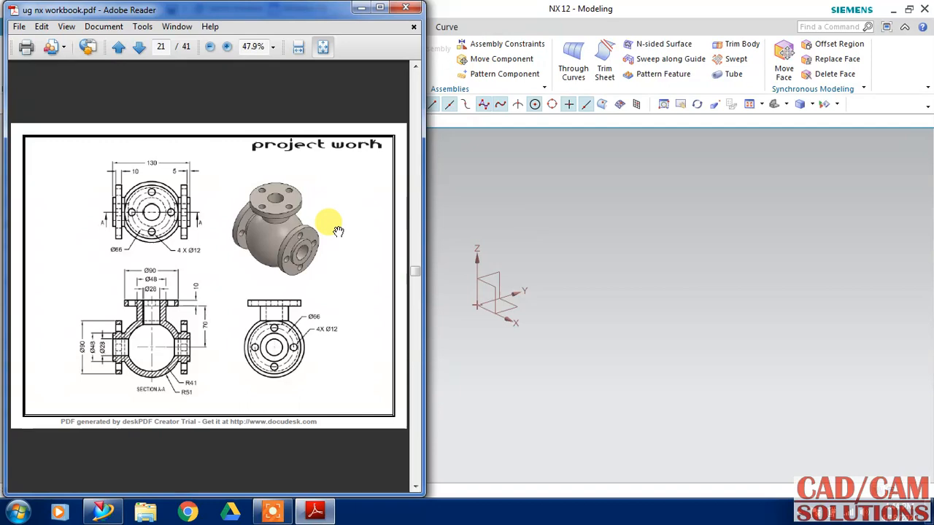
# Start a new sketch on the default plane and draw a circle at the origin, entering 8 and 10.
pyautogui.click(228, 47)
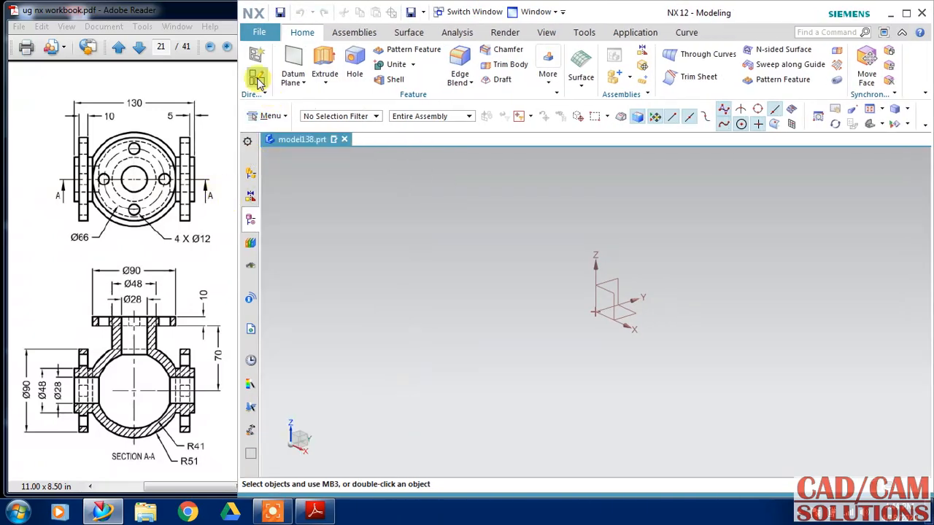
pyautogui.click(261, 65)
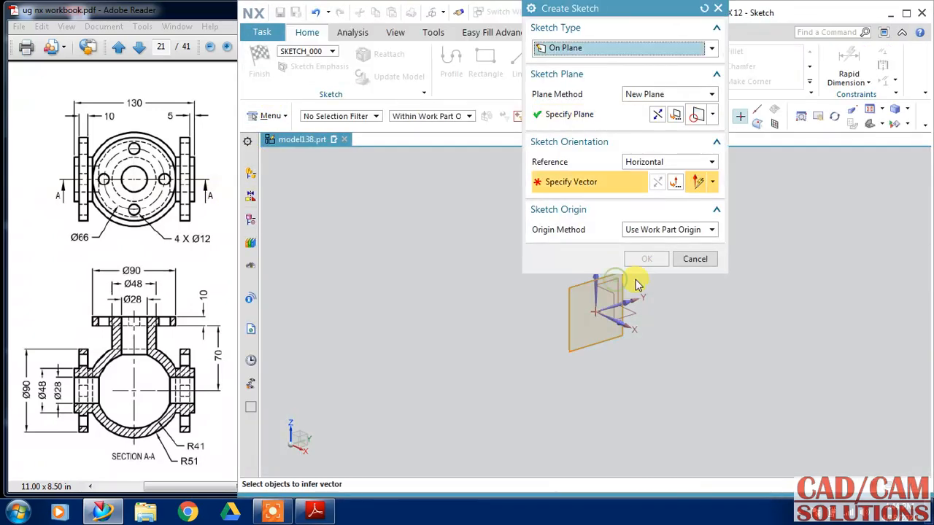
pyautogui.click(645, 260)
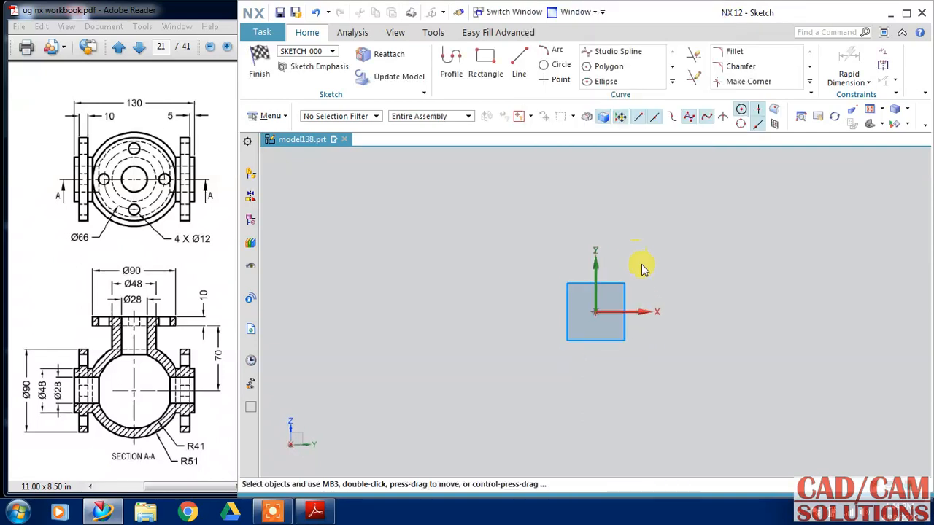
pyautogui.click(451, 62)
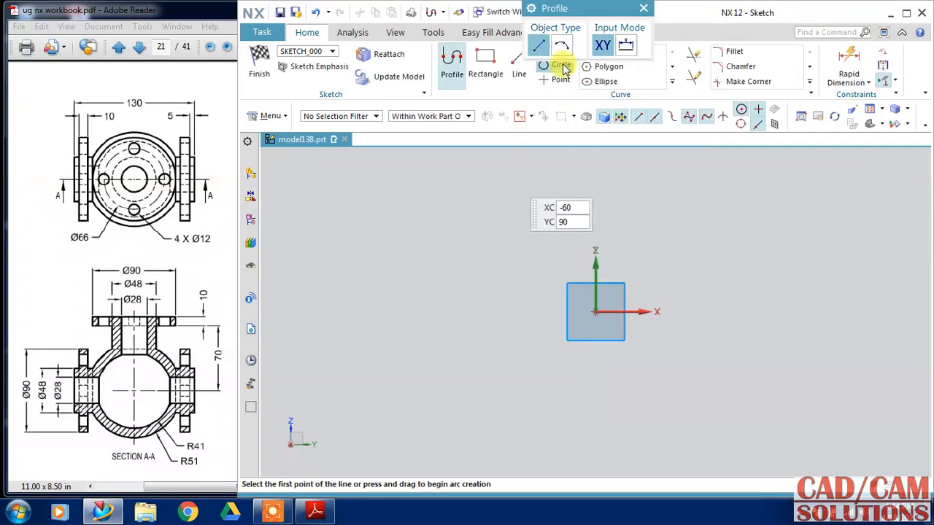
pyautogui.click(543, 67)
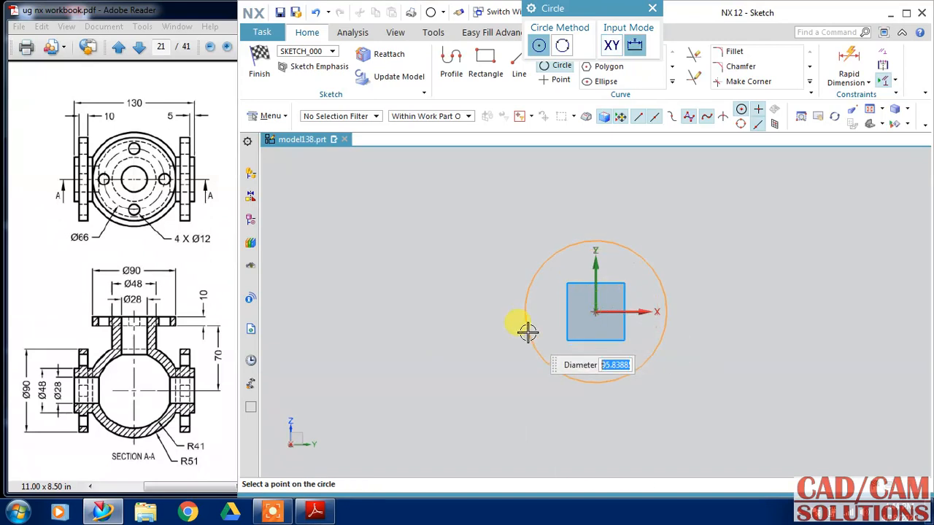
pyautogui.write('82')
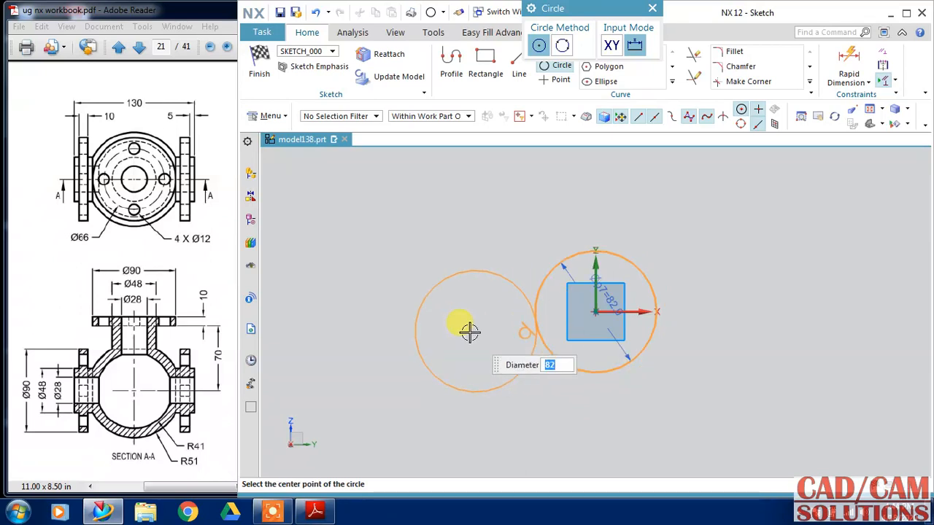
pyautogui.write('10')
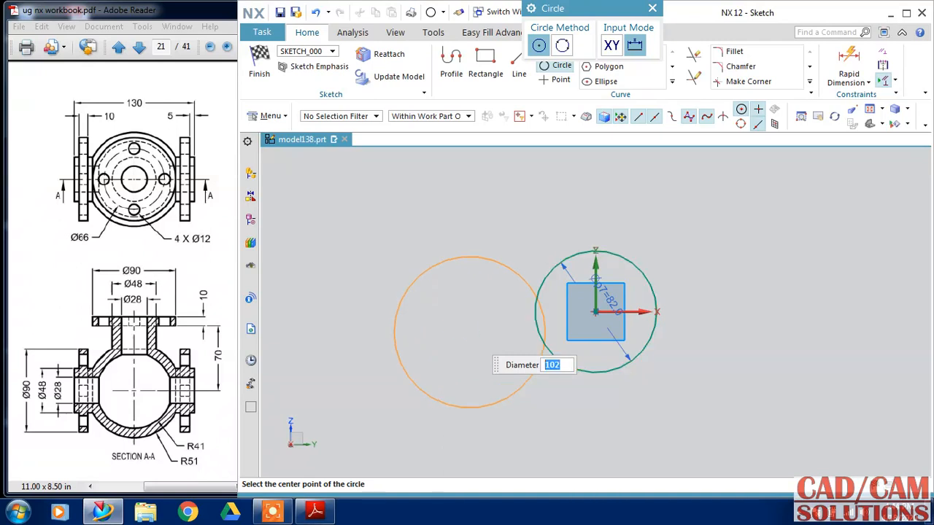
pyautogui.moveTo(597, 312)
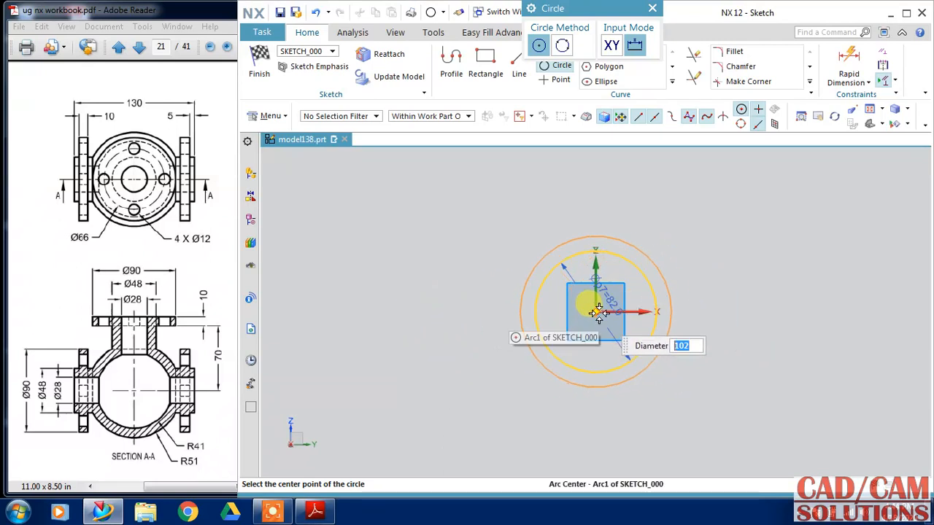
# Place a second concentric circle and draw the stepped top flange outline above the circles with Profile.
pyautogui.click(451, 60)
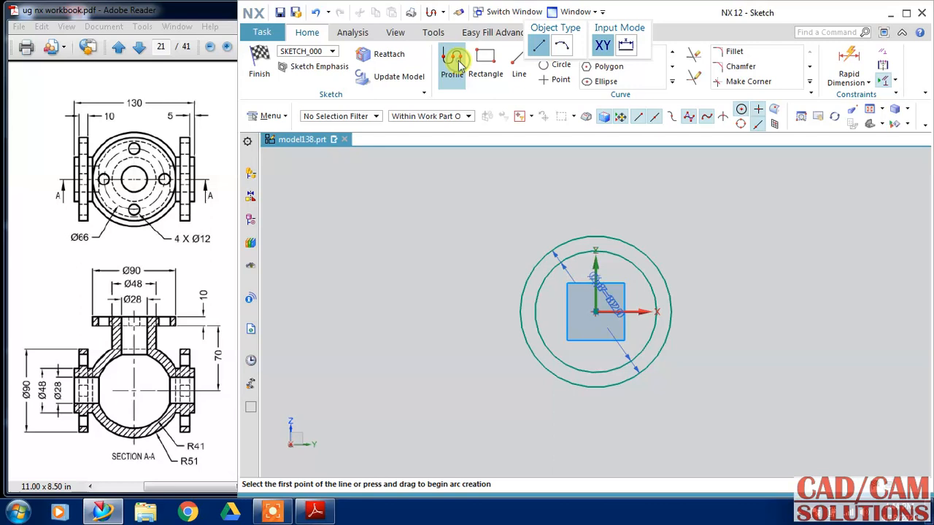
pyautogui.click(452, 61)
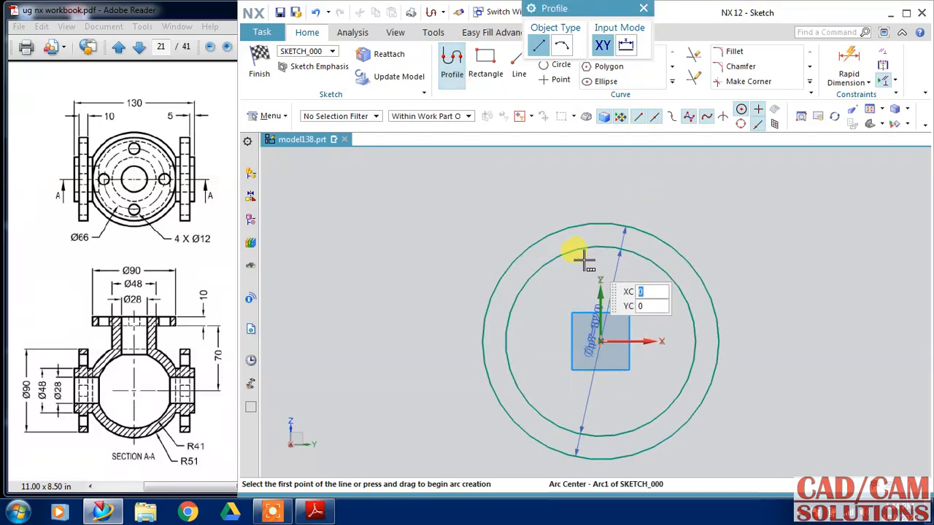
pyautogui.click(575, 254)
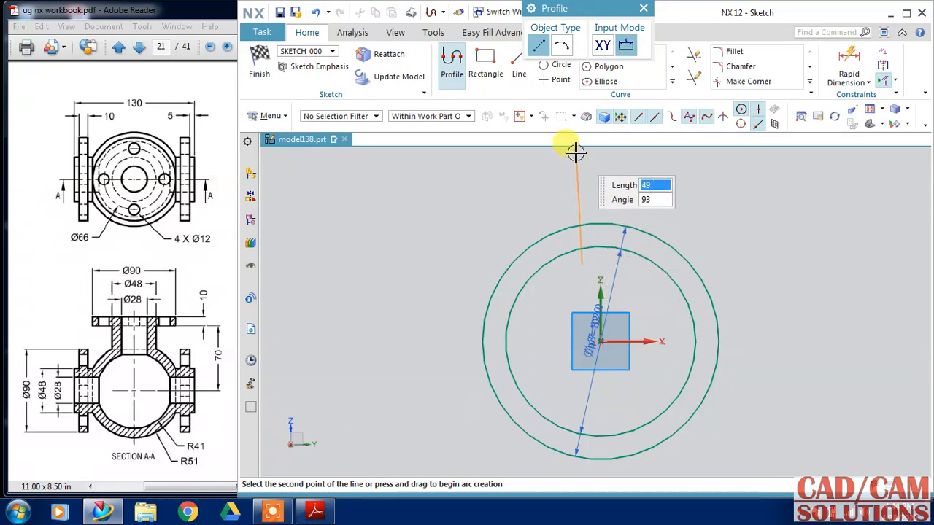
pyautogui.moveTo(537, 158)
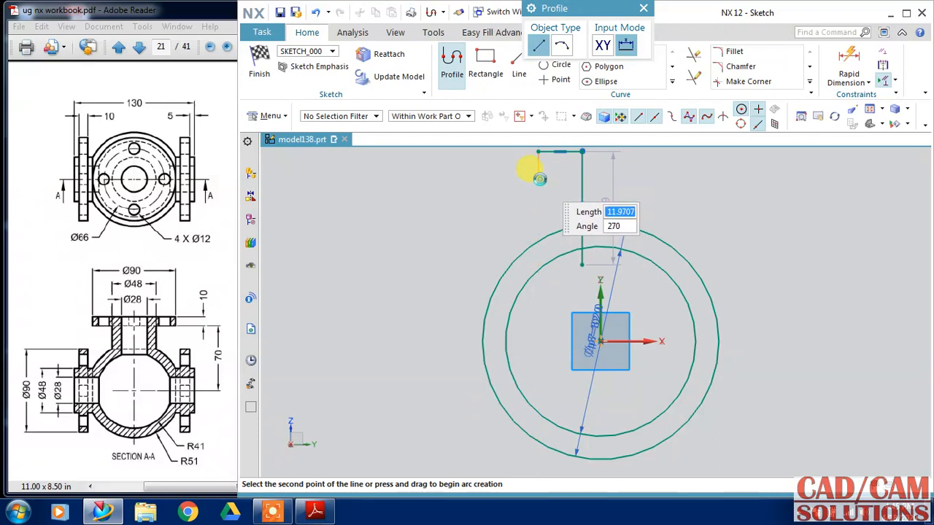
pyautogui.moveTo(568, 178)
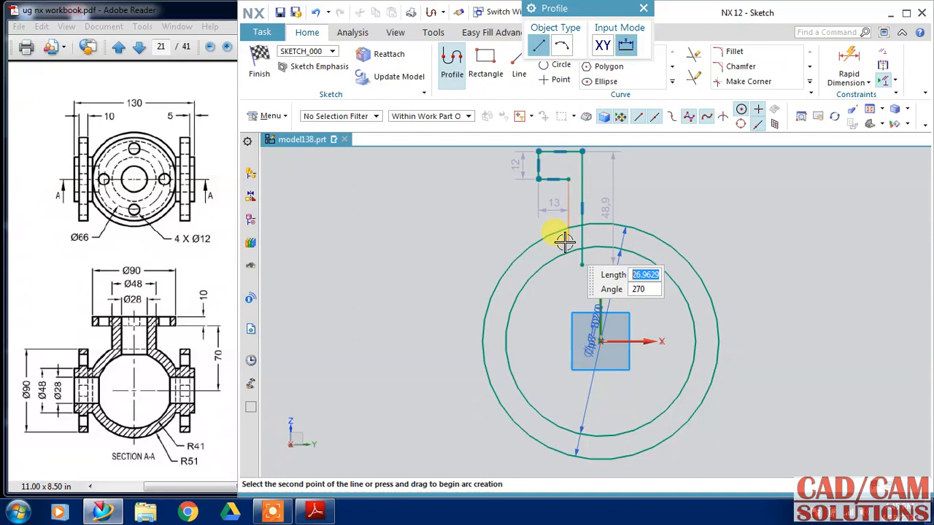
pyautogui.click(566, 241)
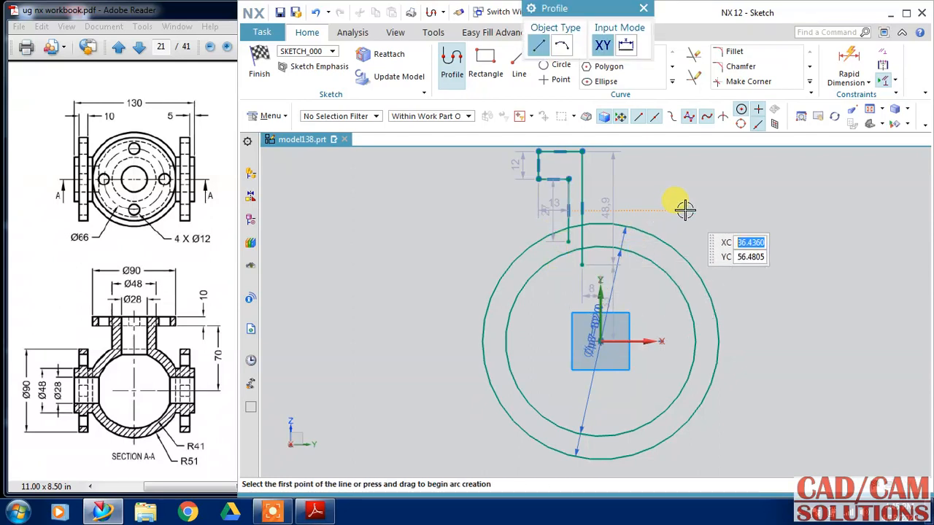
pyautogui.click(641, 9)
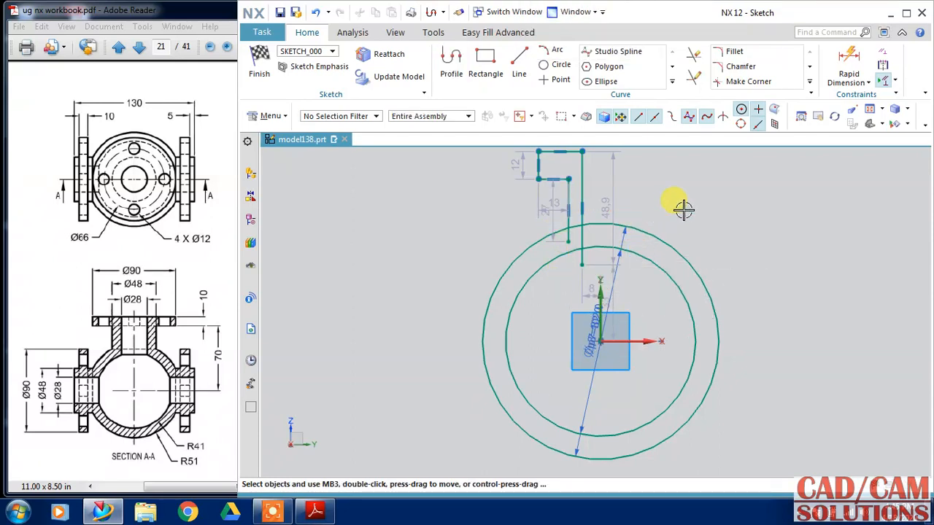
# Add a vertical line starting at the circles' centre running through them.
pyautogui.click(519, 66)
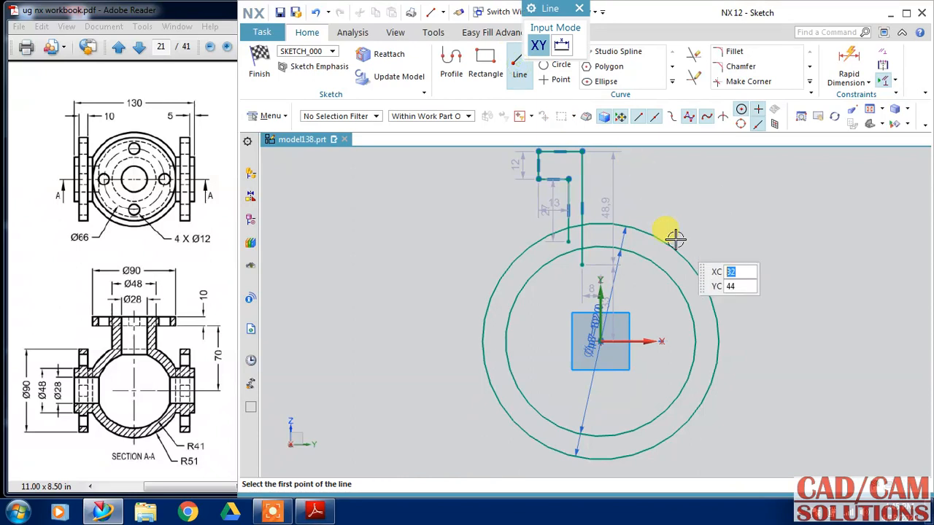
pyautogui.moveTo(543, 357)
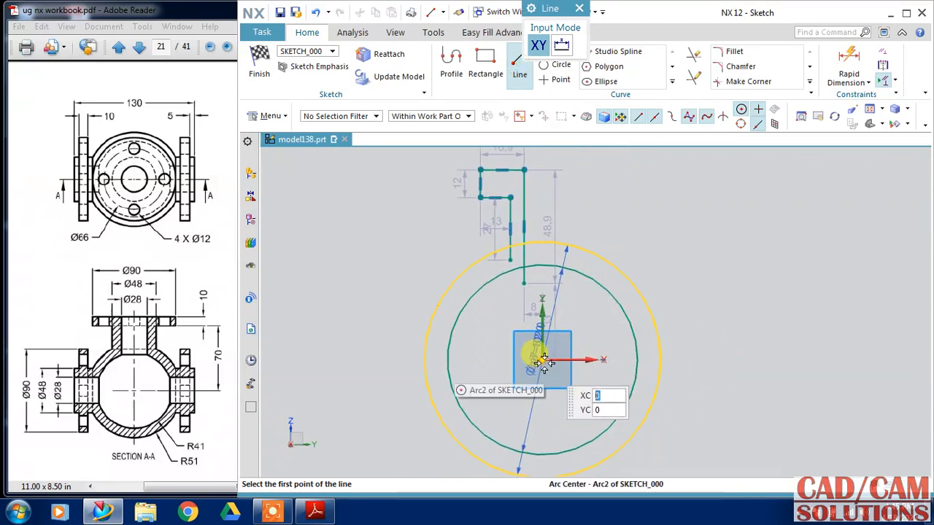
pyautogui.click(542, 359)
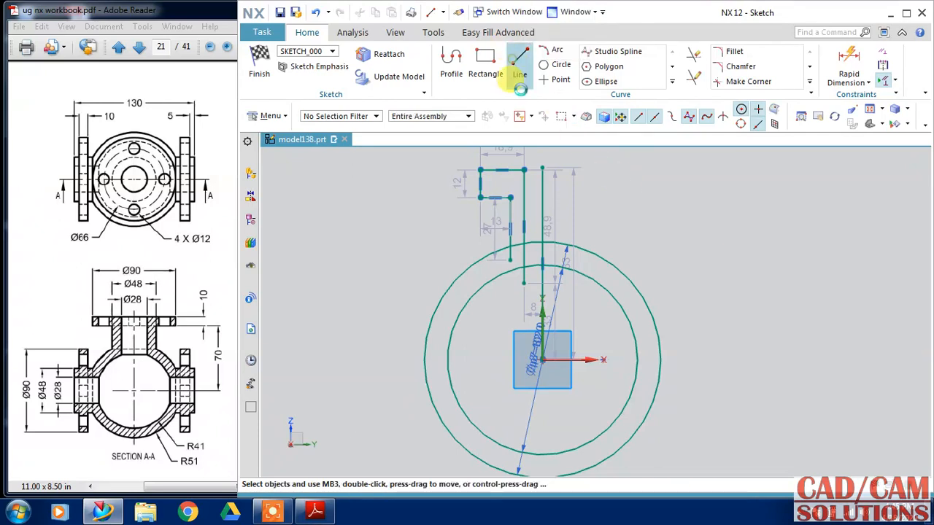
# Quick-trim the stray line and excess arc pieces so the flange profile meets the circles cleanly.
pyautogui.click(519, 66)
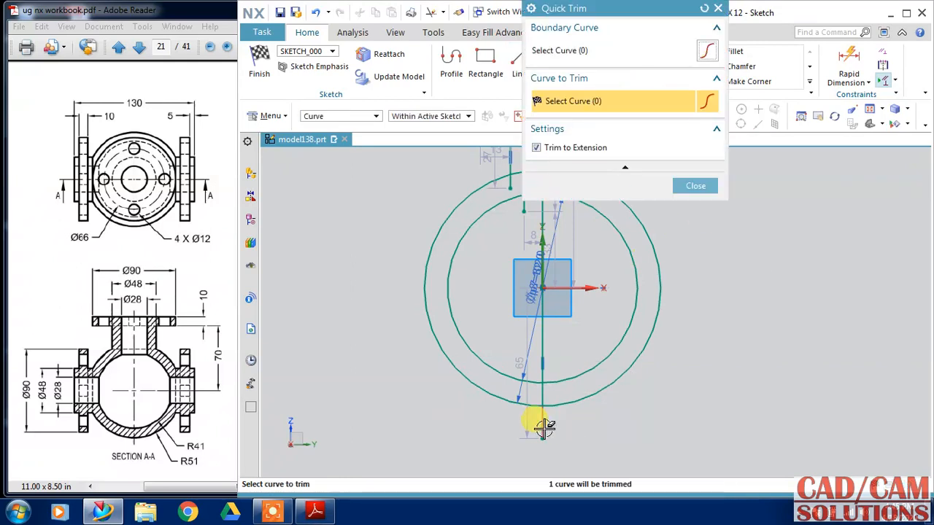
pyautogui.click(616, 348)
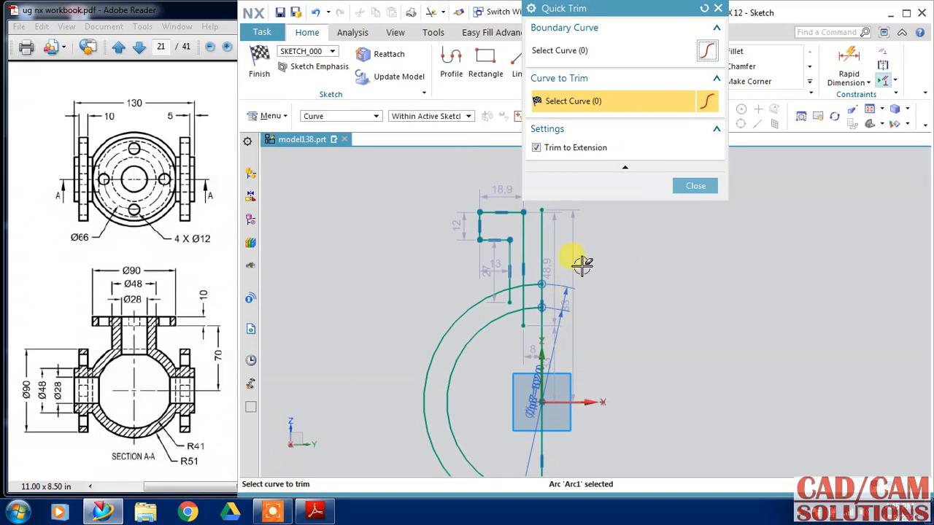
pyautogui.moveTo(528, 324)
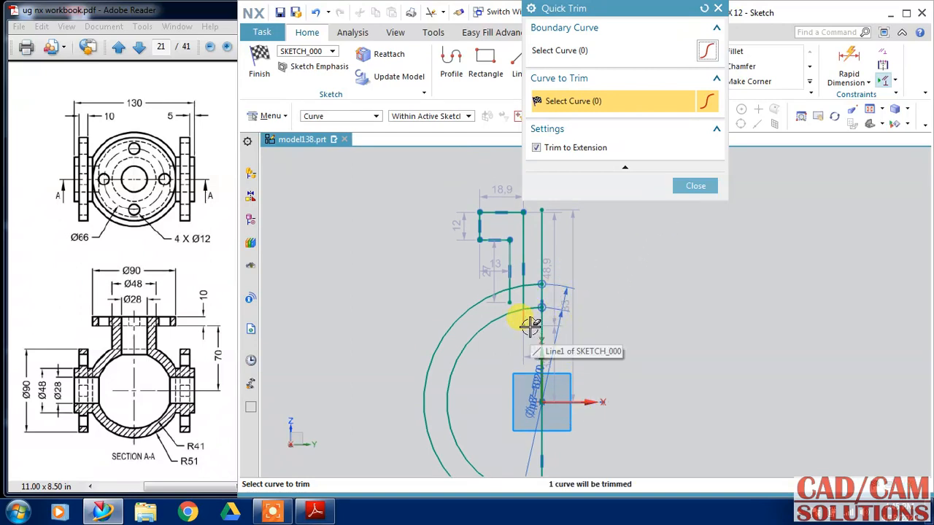
pyautogui.click(528, 324)
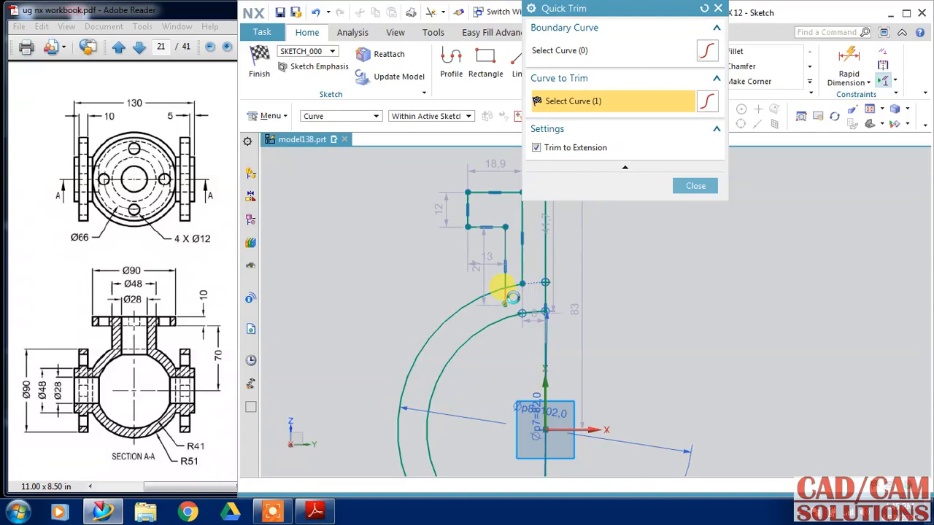
pyautogui.click(503, 295)
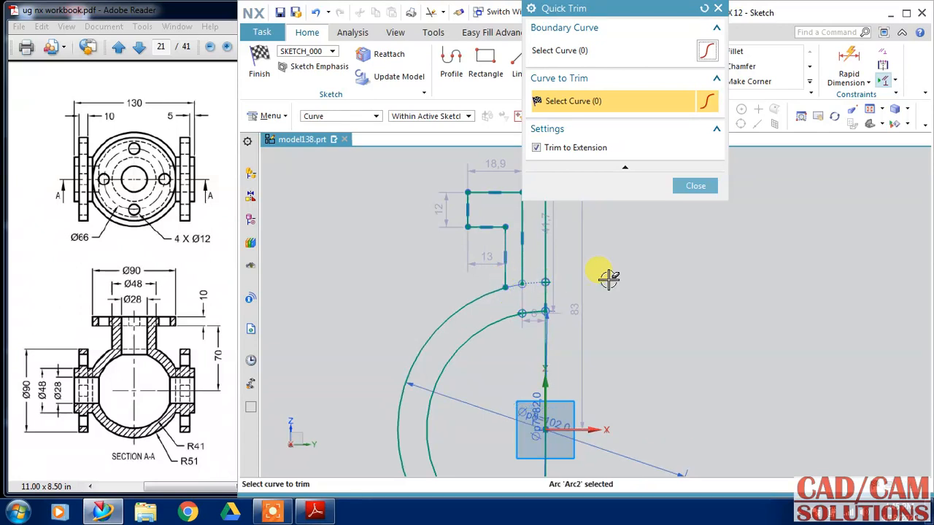
pyautogui.click(694, 76)
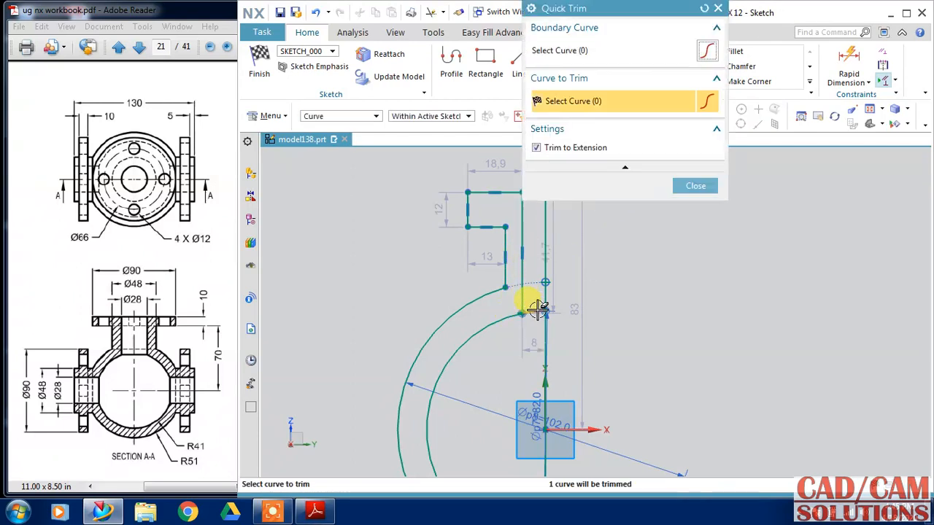
pyautogui.click(695, 185)
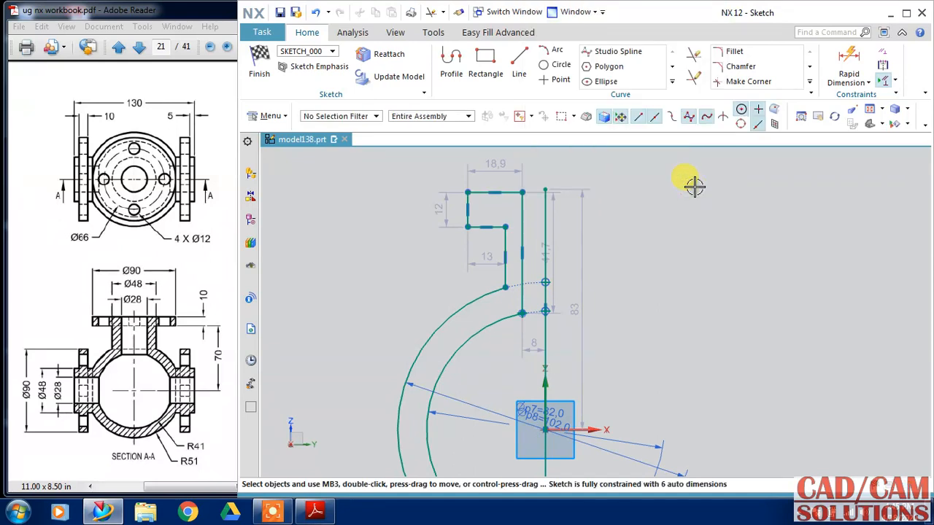
pyautogui.moveTo(533, 270)
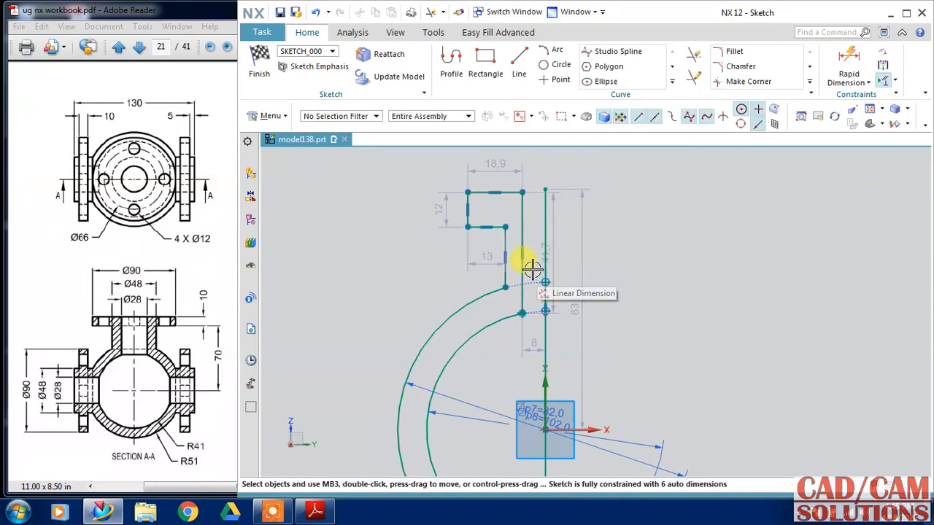
pyautogui.moveTo(572, 333)
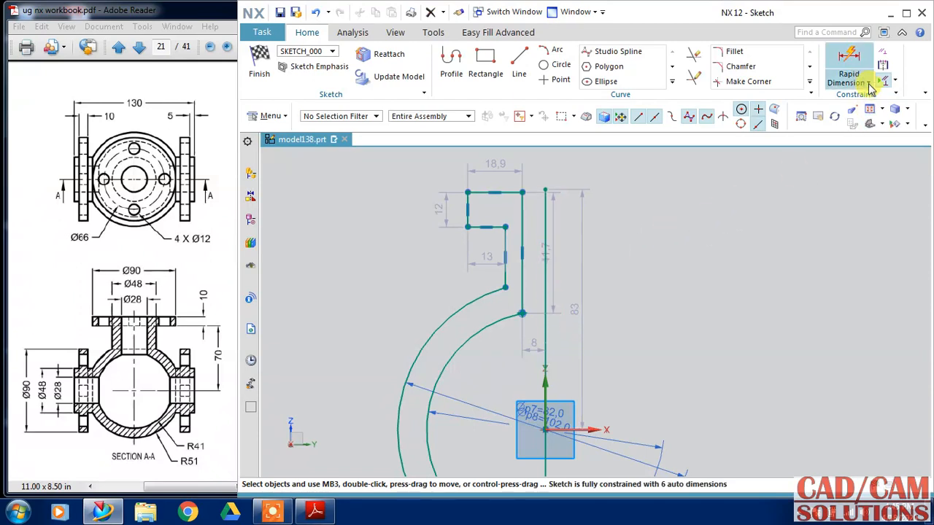
pyautogui.moveTo(849, 55)
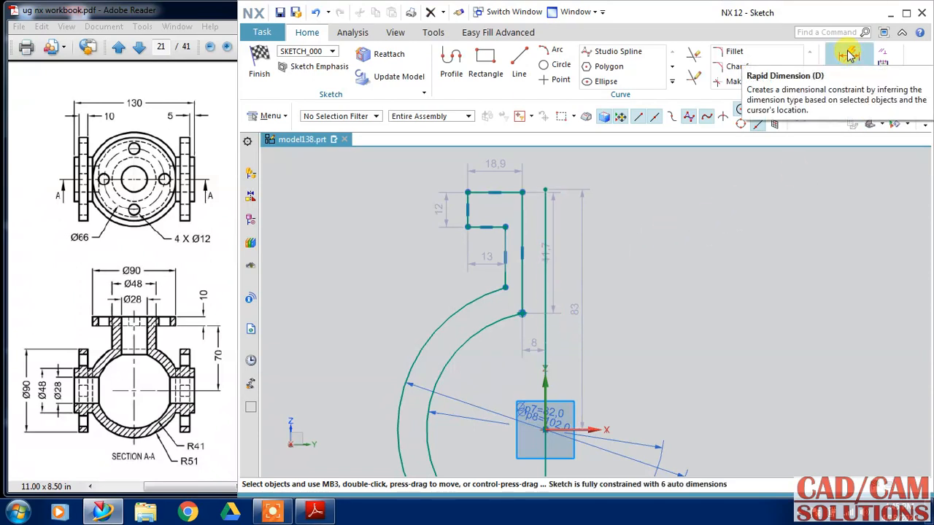
# Add the 45, 24, 14 and 10 dimensions to fully constrain the valve profile.
pyautogui.click(849, 56)
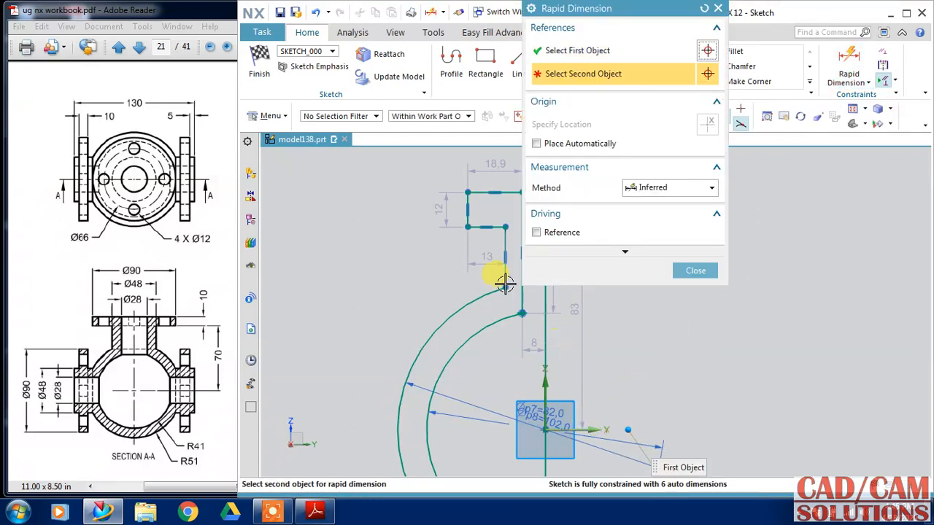
pyautogui.click(503, 284)
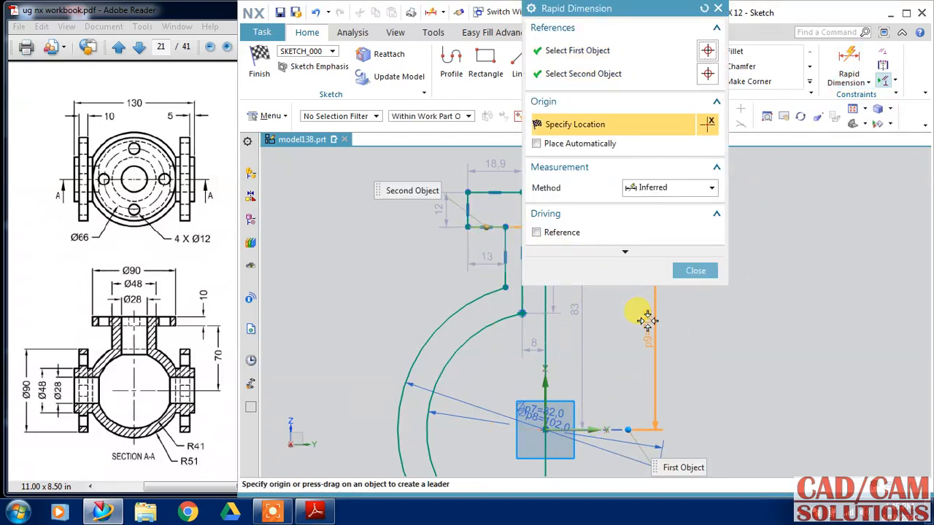
pyautogui.click(647, 321)
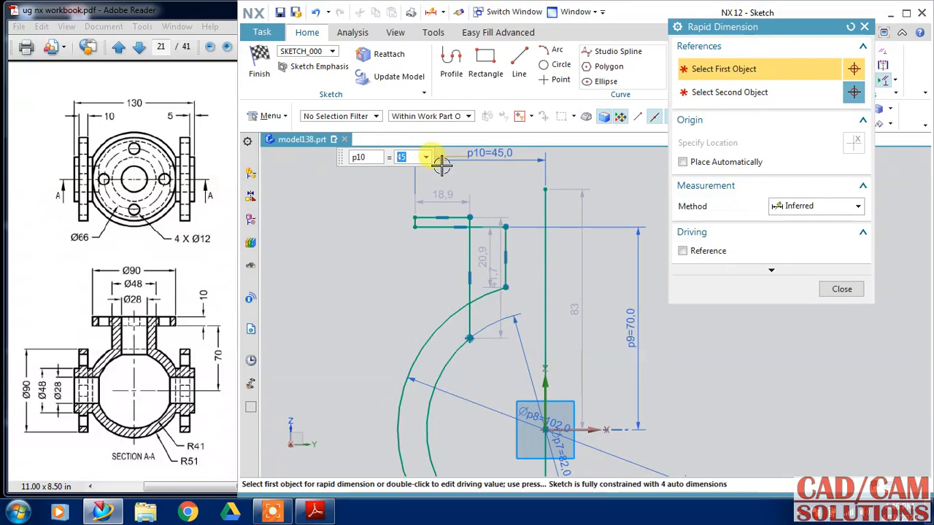
pyautogui.moveTo(519, 263)
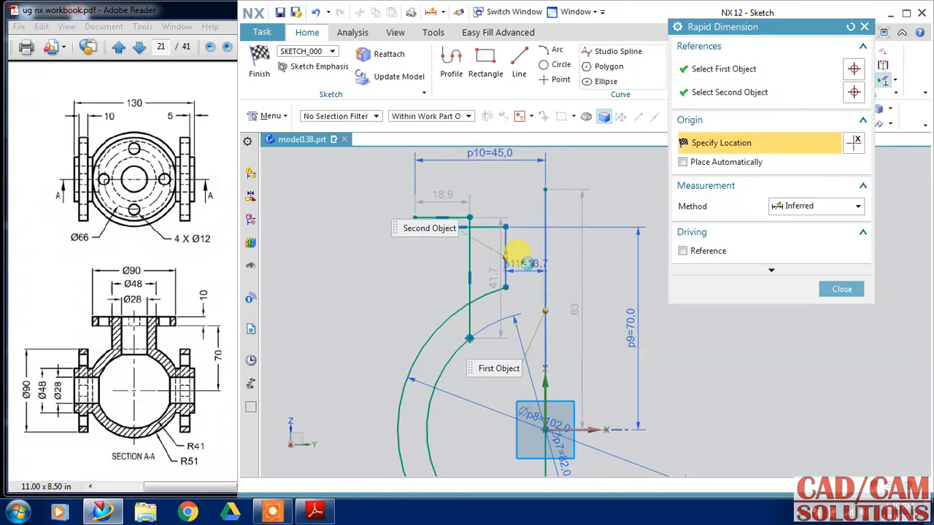
pyautogui.click(525, 264)
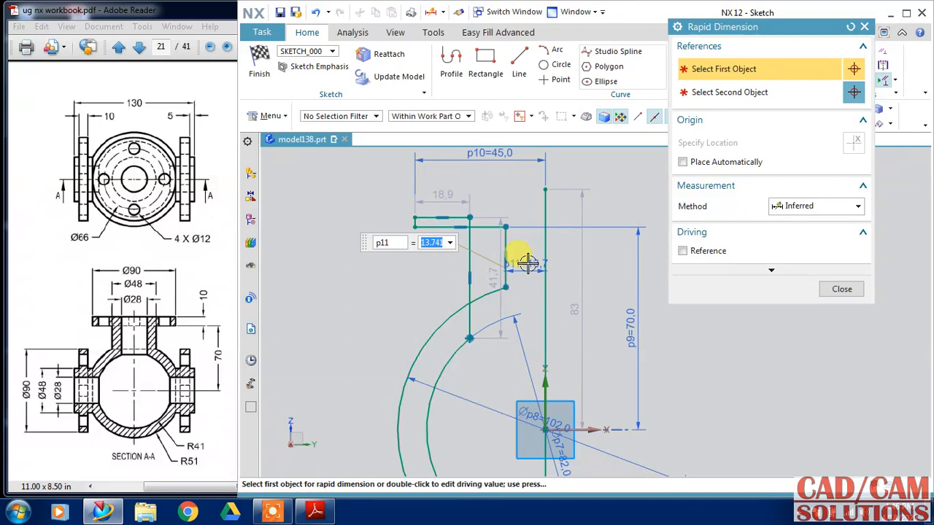
pyautogui.write('24')
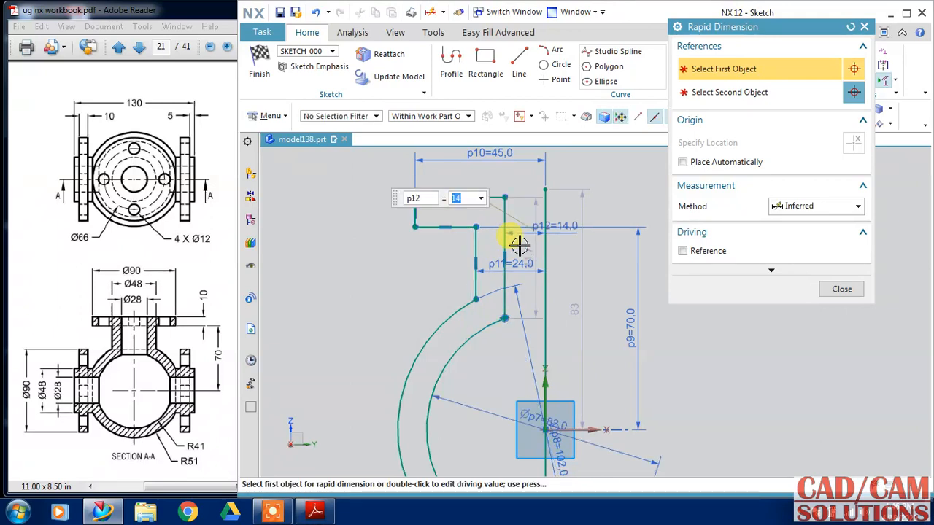
pyautogui.moveTo(411, 227)
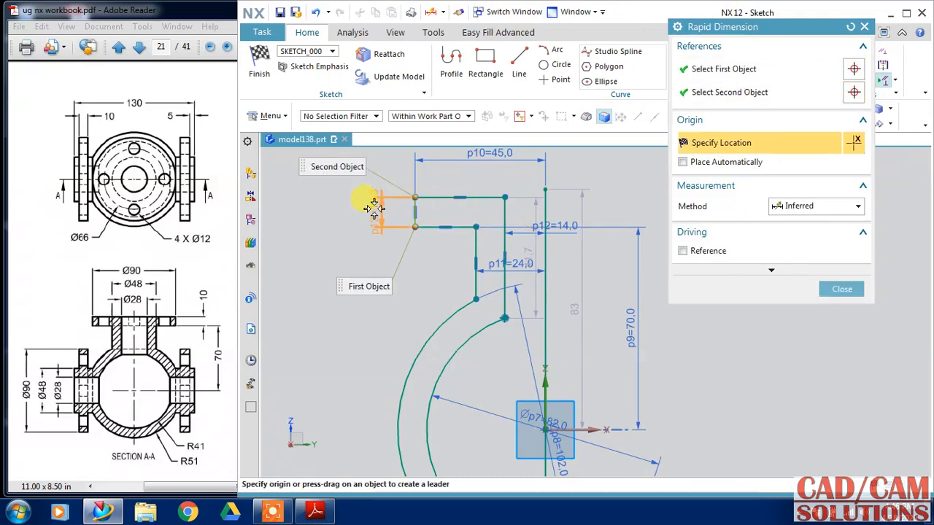
pyautogui.click(376, 207)
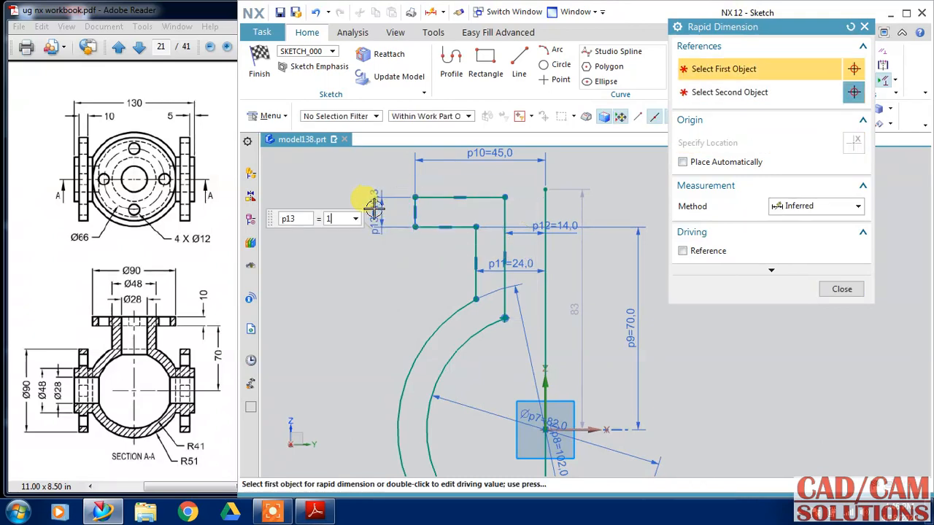
pyautogui.write('10')
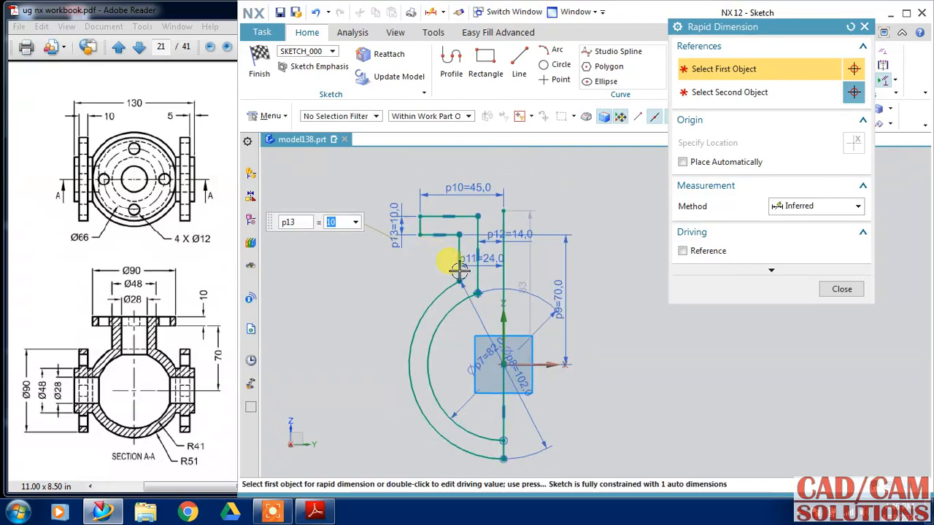
pyautogui.click(840, 289)
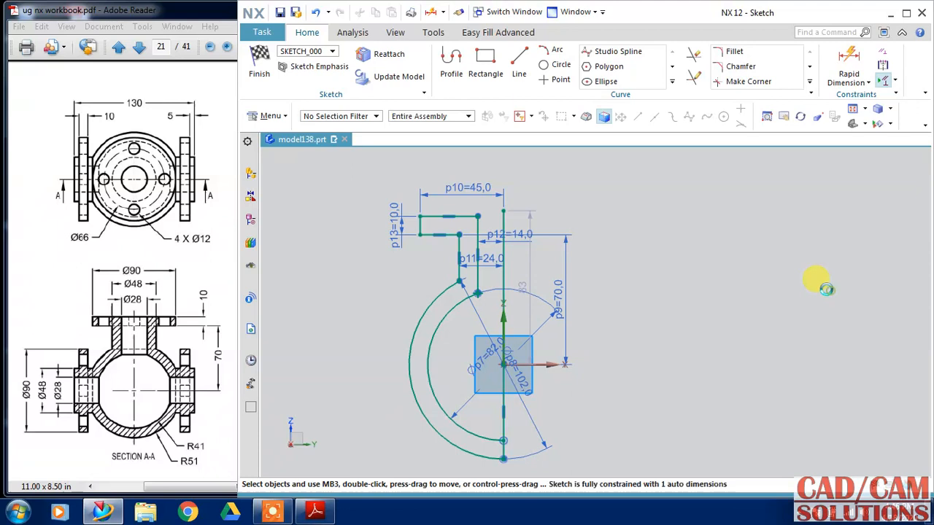
pyautogui.click(450, 216)
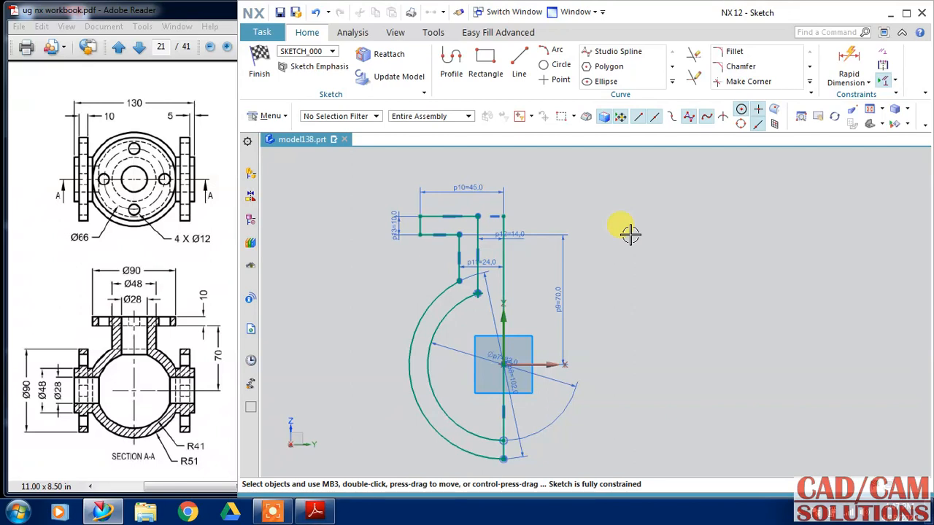
pyautogui.moveTo(577, 397)
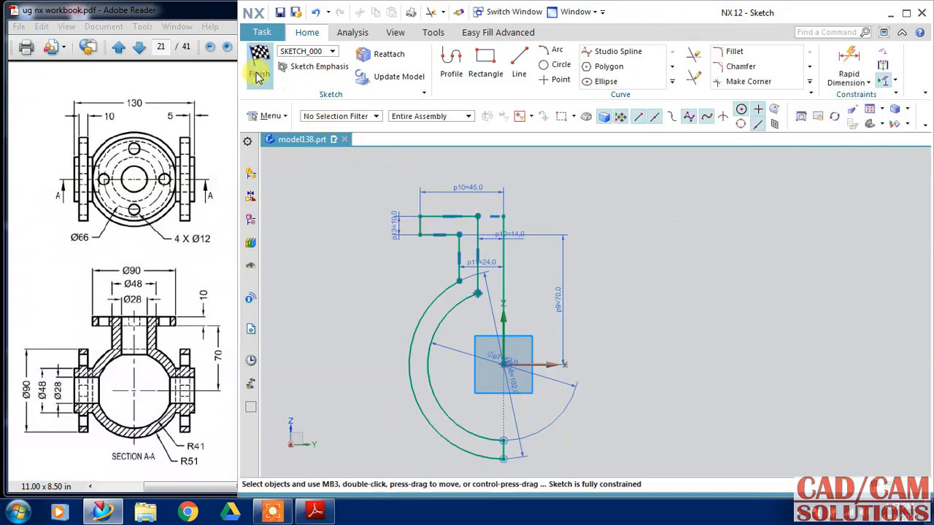
# Finish the sketch and start a Revolve on the profile.
pyautogui.click(259, 66)
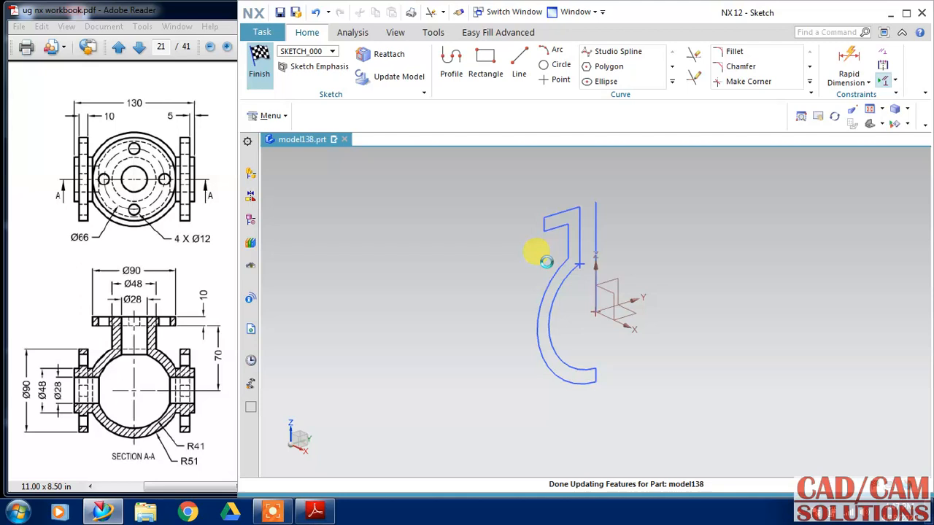
pyautogui.click(260, 67)
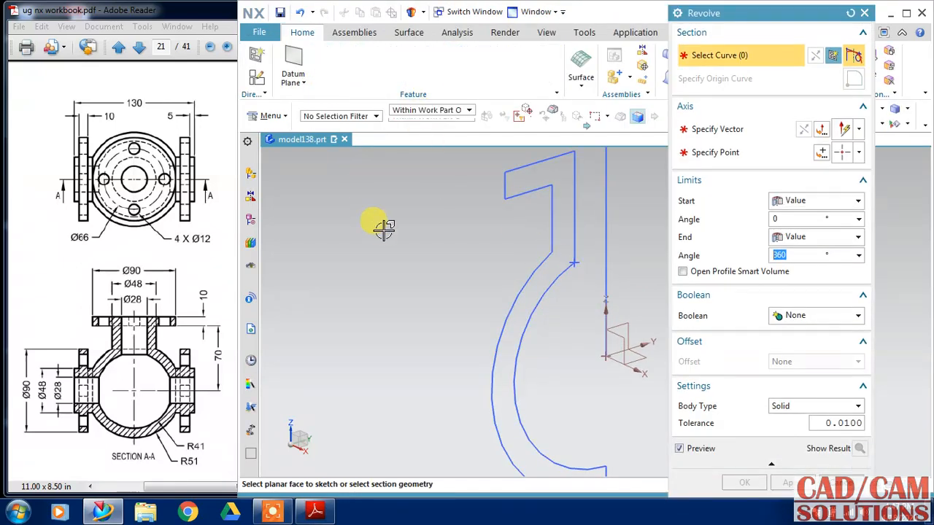
# Revolve the profile curves into a hollow sphere with a bored top flange and inspect it.
pyautogui.click(562, 251)
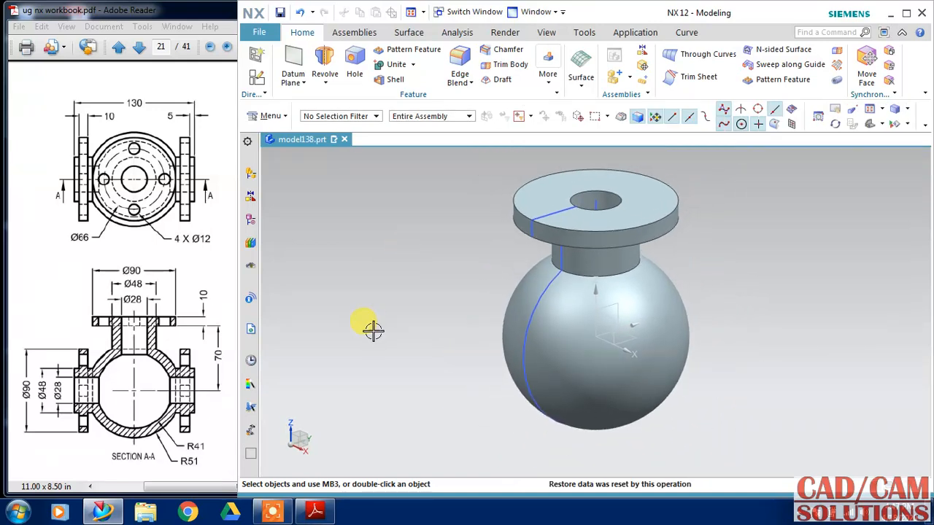
pyautogui.moveTo(372, 330); pyautogui.dragTo(408, 326)
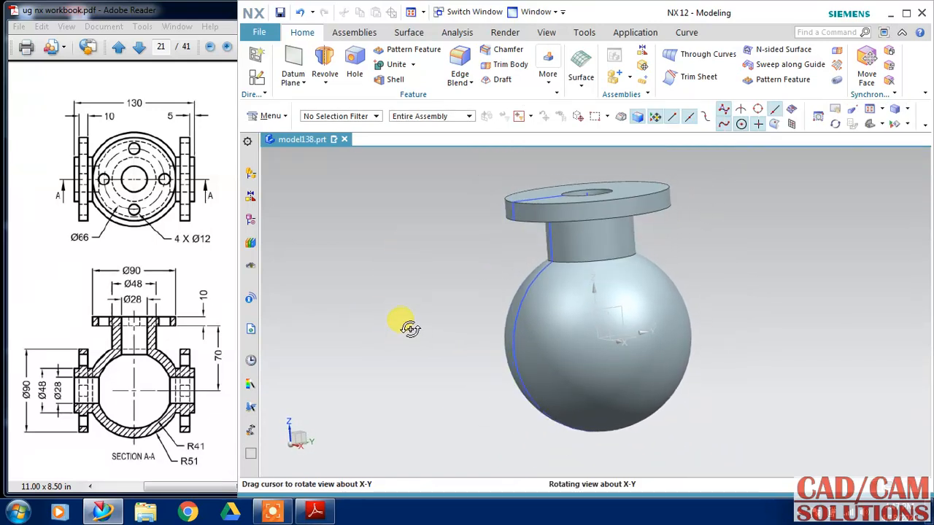
pyautogui.moveTo(409, 327); pyautogui.dragTo(309, 359)
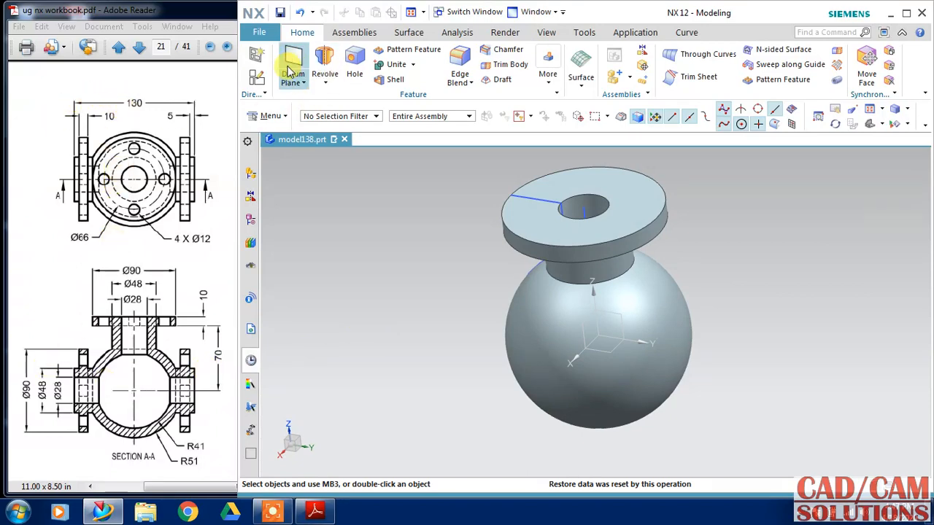
# Create a datum plane offset from XZ beside the sphere and open a sketch on it with its reference direction.
pyautogui.click(292, 65)
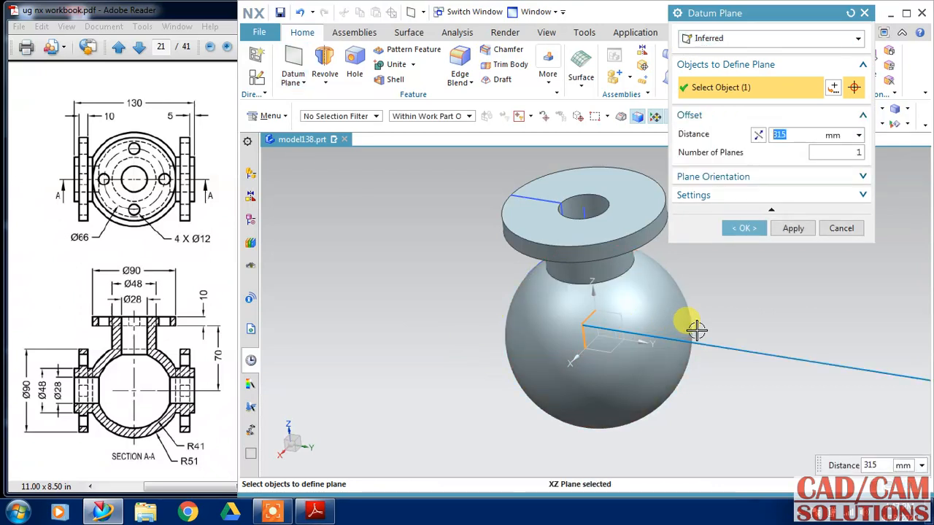
pyautogui.moveTo(761, 183)
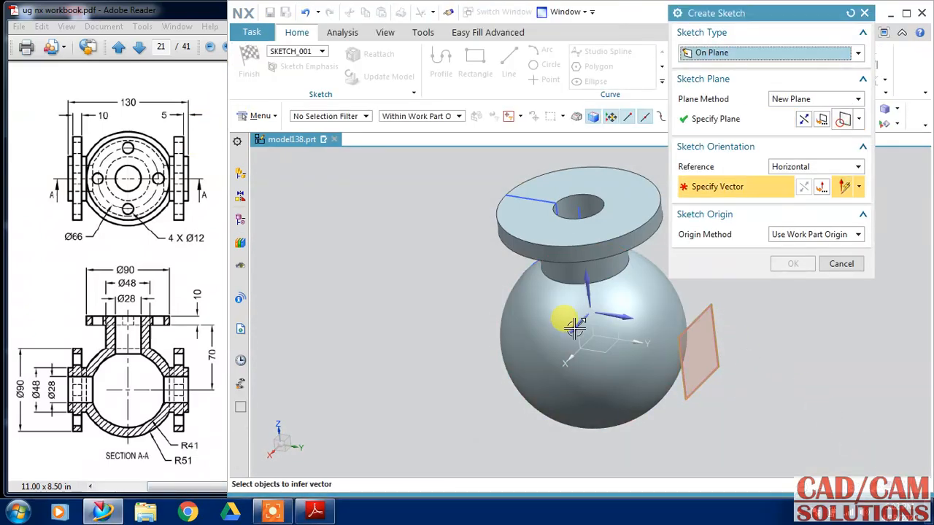
pyautogui.click(802, 118)
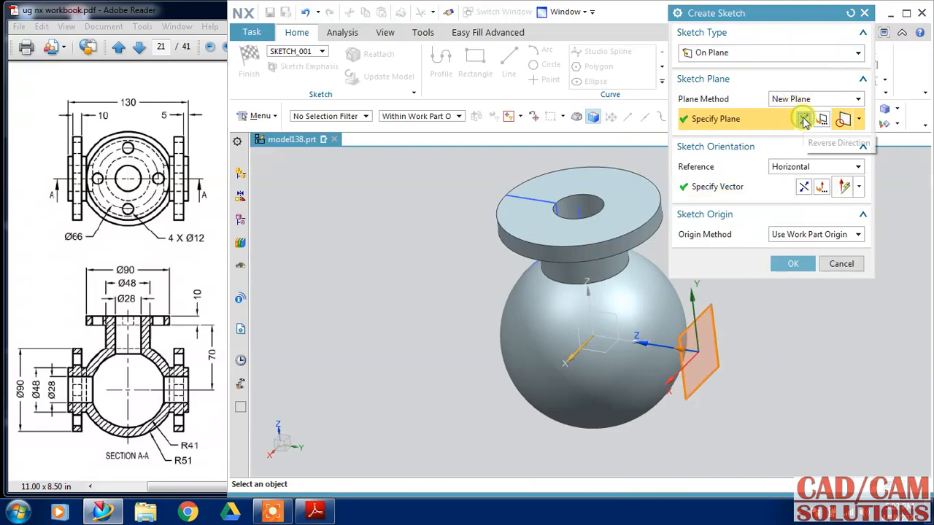
pyautogui.click(794, 262)
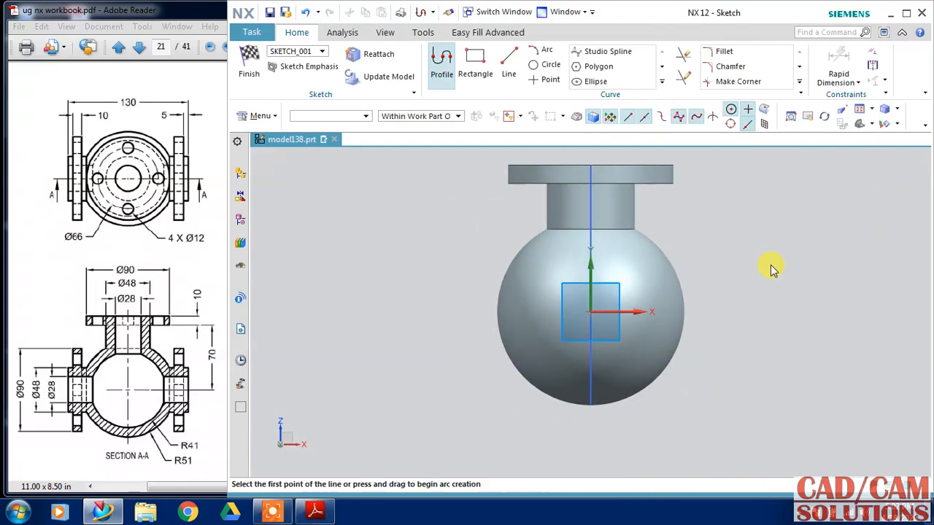
# Draw concentric circles of diameter 28 and 90 on the sketch origin and finish the sketch.
pyautogui.click(551, 65)
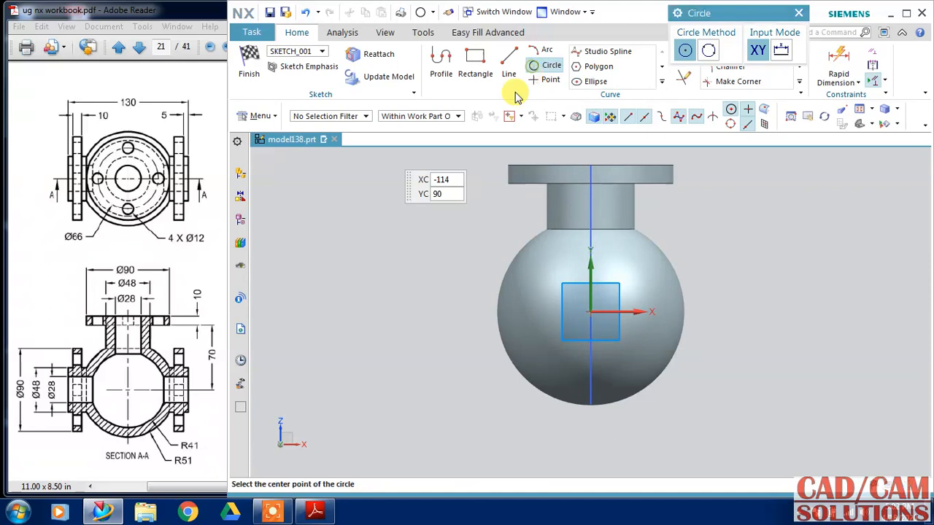
pyautogui.moveTo(286, 285)
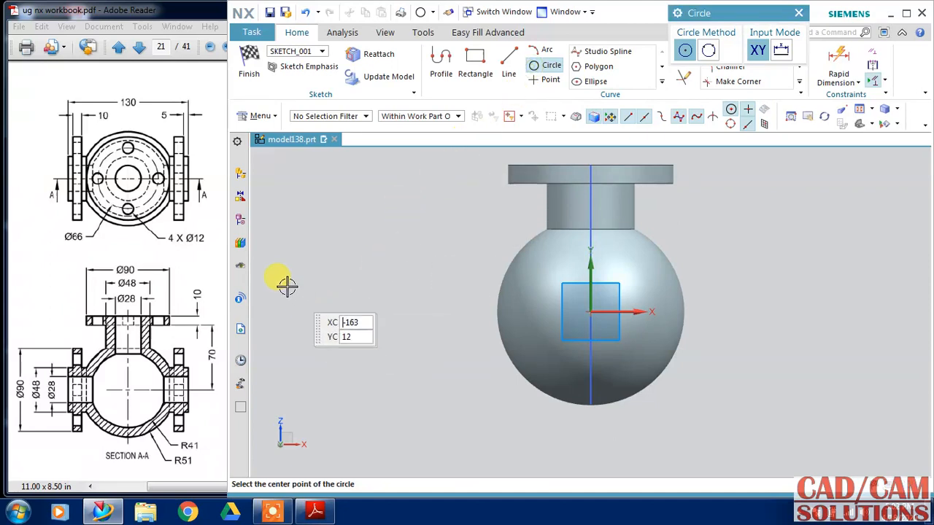
pyautogui.moveTo(586, 312)
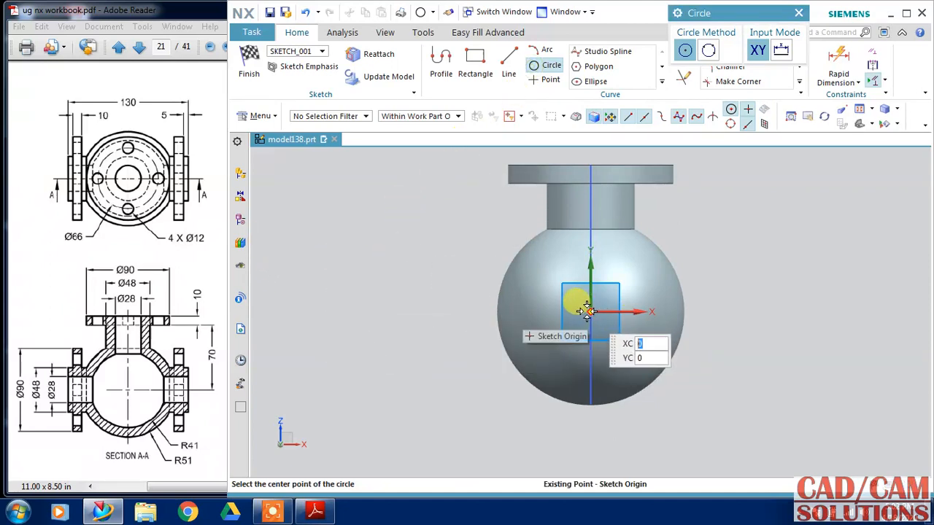
pyautogui.click(587, 313)
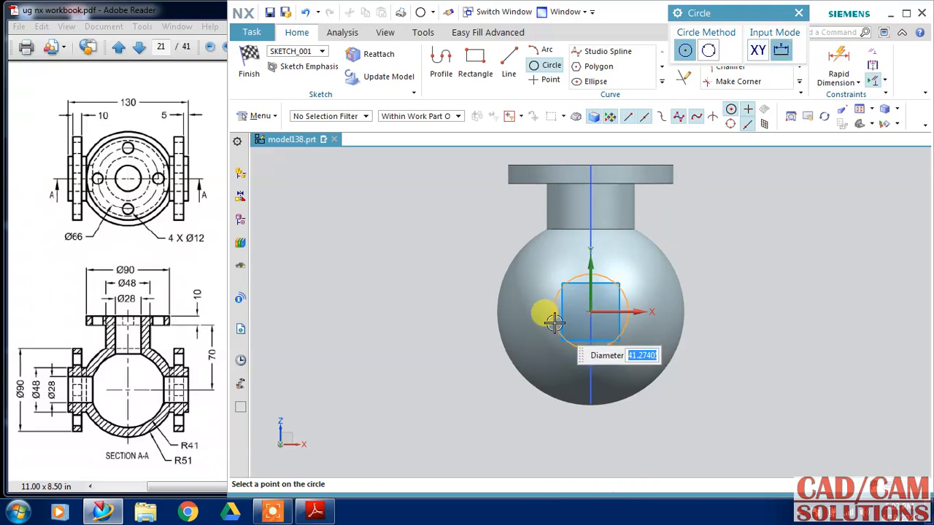
pyautogui.write('28')
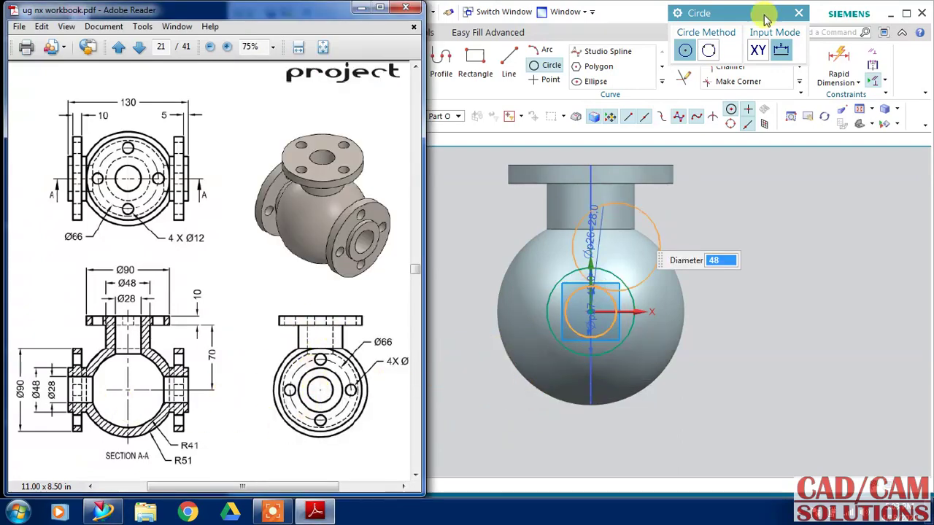
pyautogui.click(762, 18)
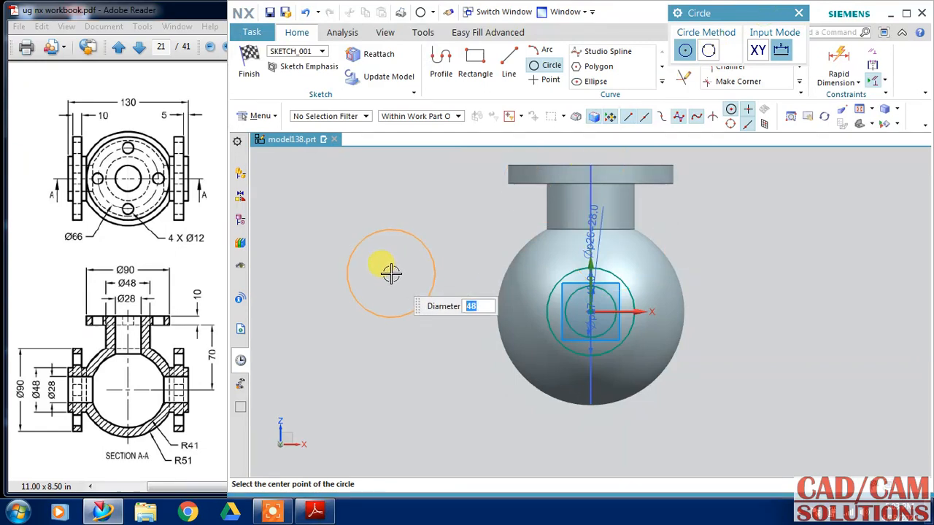
pyautogui.write('90')
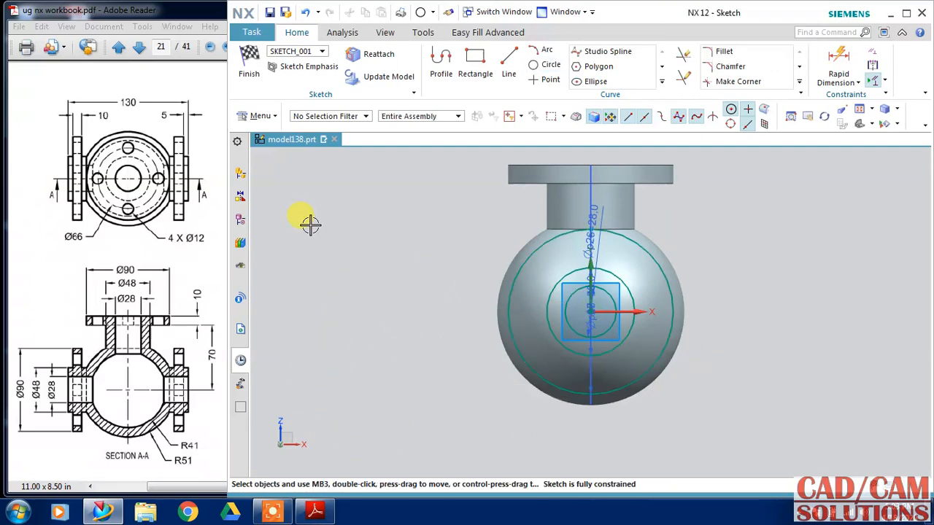
pyautogui.click(248, 62)
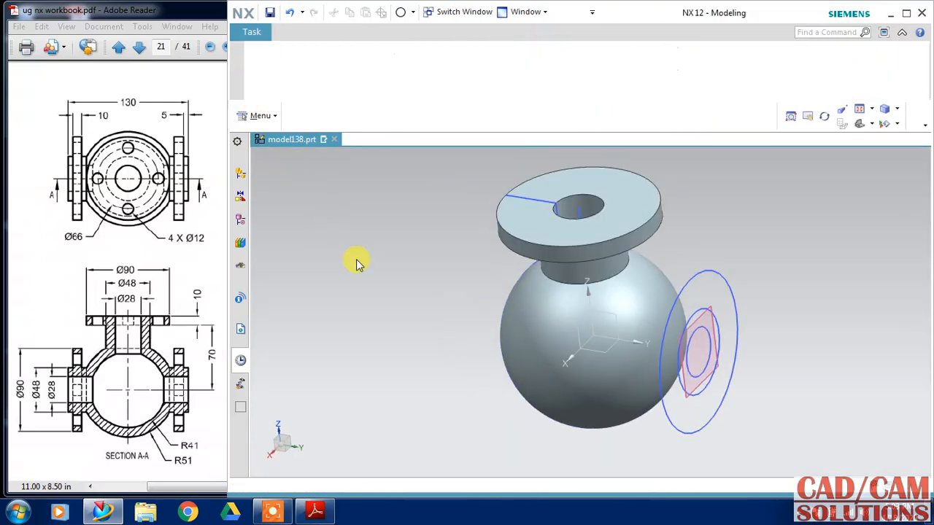
# Extrude the outer circle from 5 to 15 as a side flange united with the body.
pyautogui.click(315, 61)
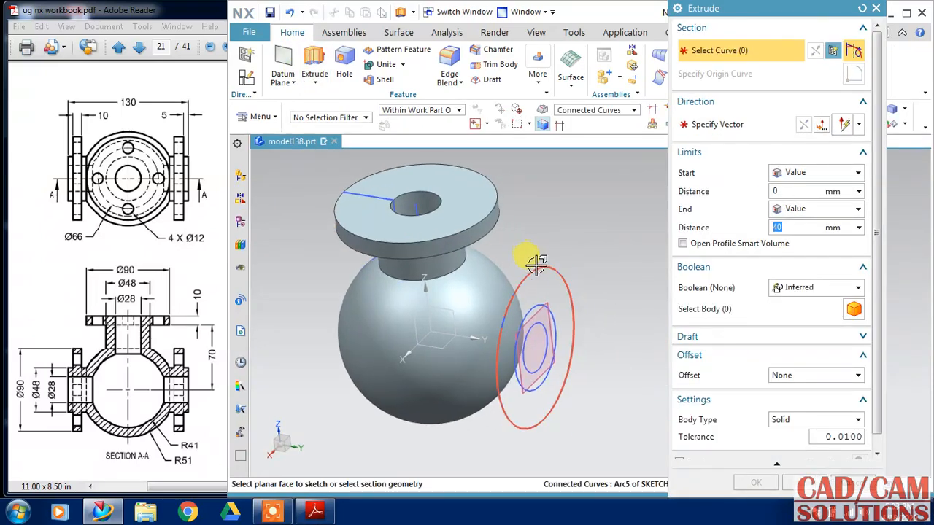
pyautogui.click(525, 343)
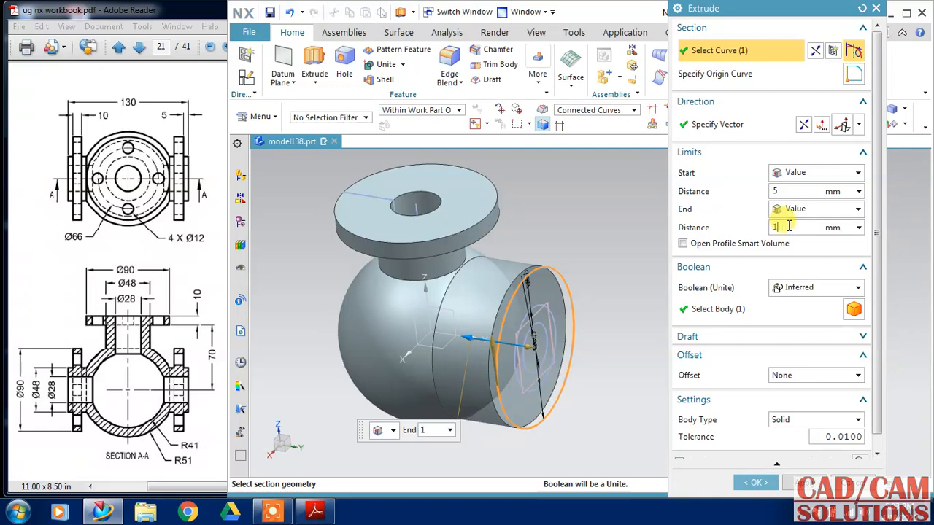
pyautogui.write('15')
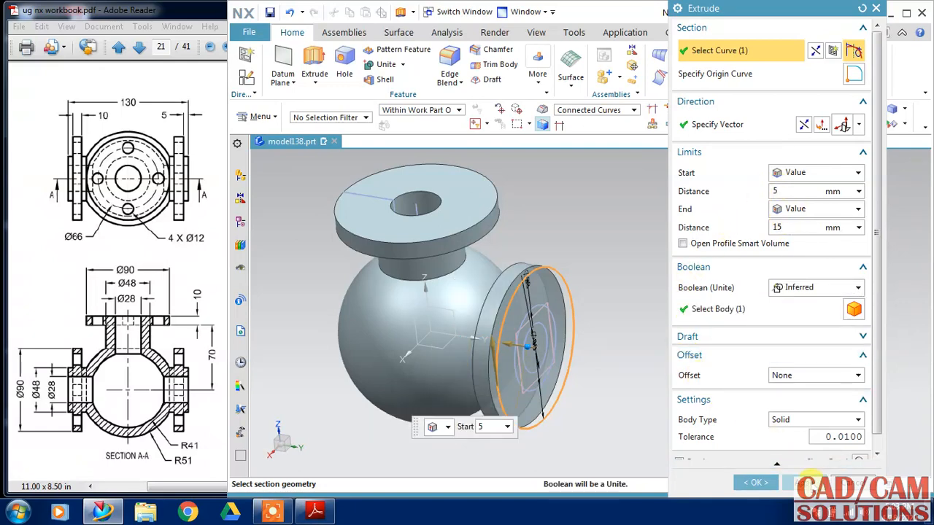
pyautogui.click(557, 321)
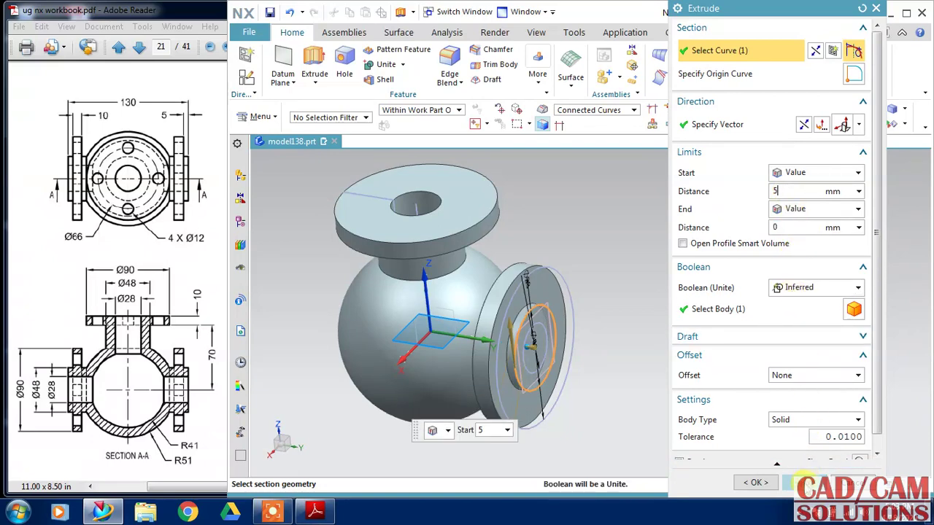
pyautogui.click(816, 50)
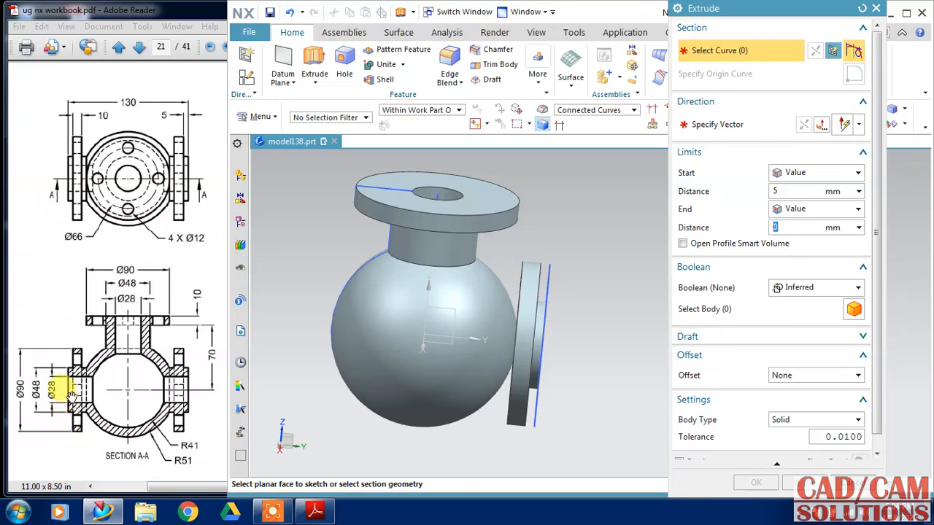
pyautogui.moveTo(507, 328)
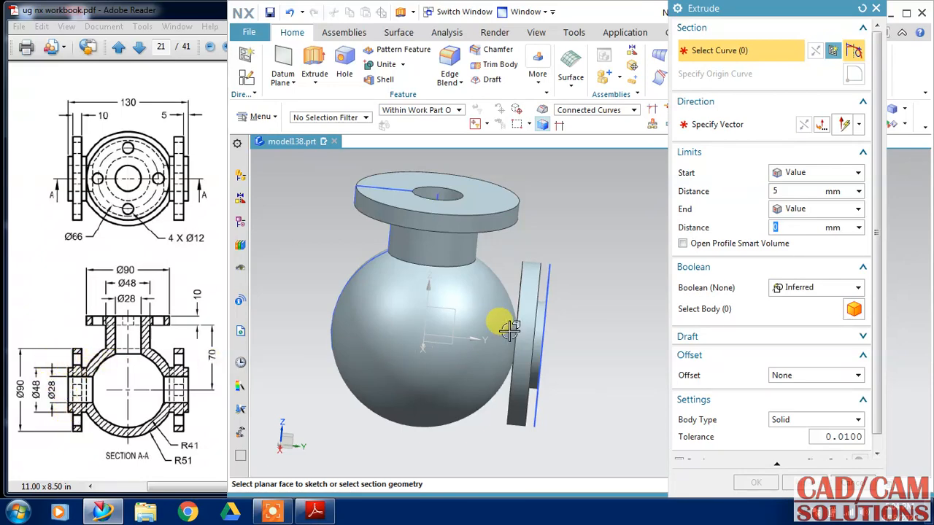
pyautogui.moveTo(539, 313)
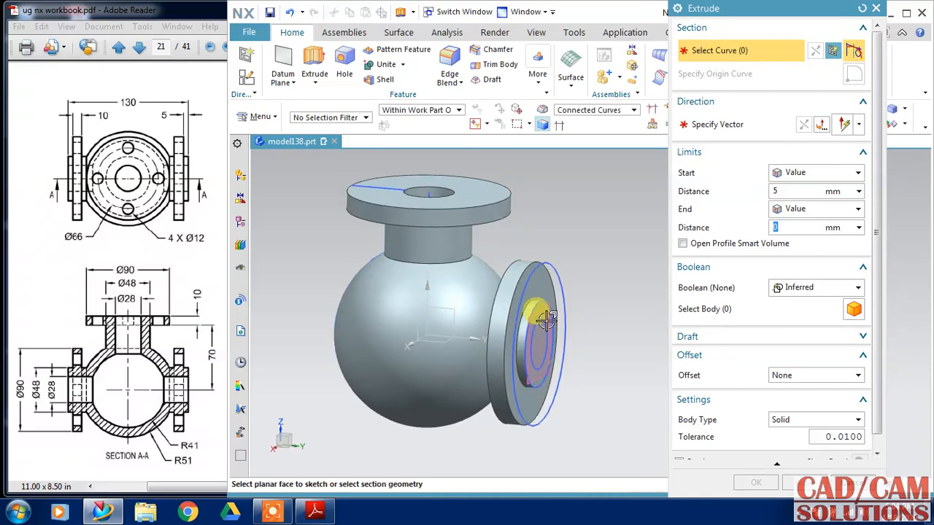
# Extrude the inner circle deeper into the body with Subtract to cut the side bore.
pyautogui.click(542, 321)
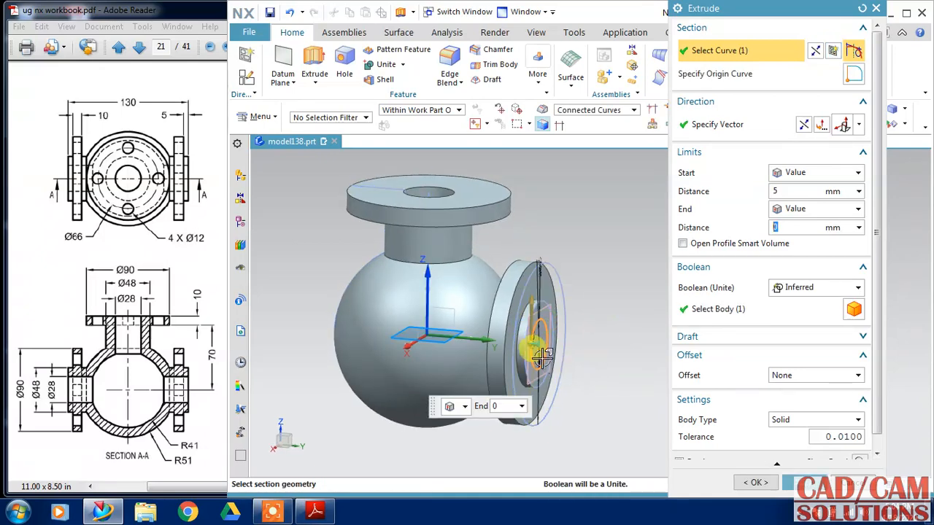
pyautogui.moveTo(542, 354); pyautogui.dragTo(464, 343)
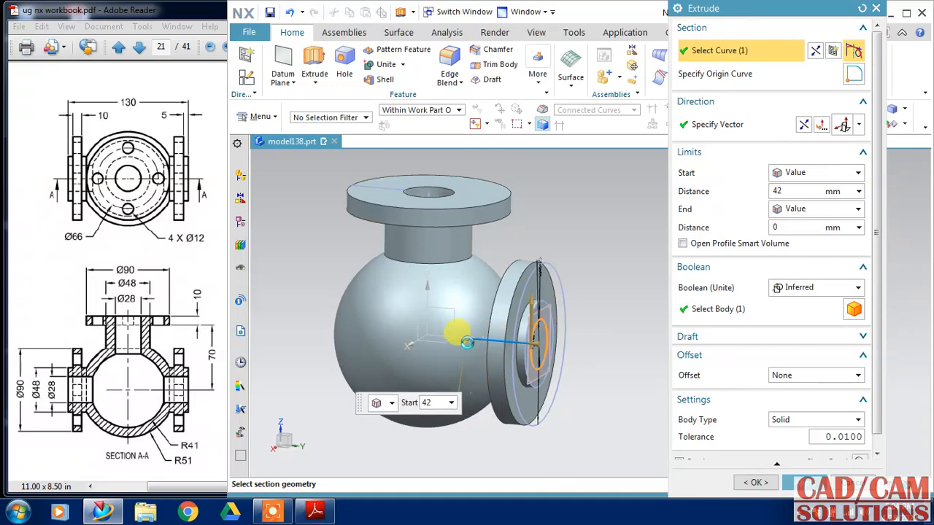
pyautogui.click(858, 286)
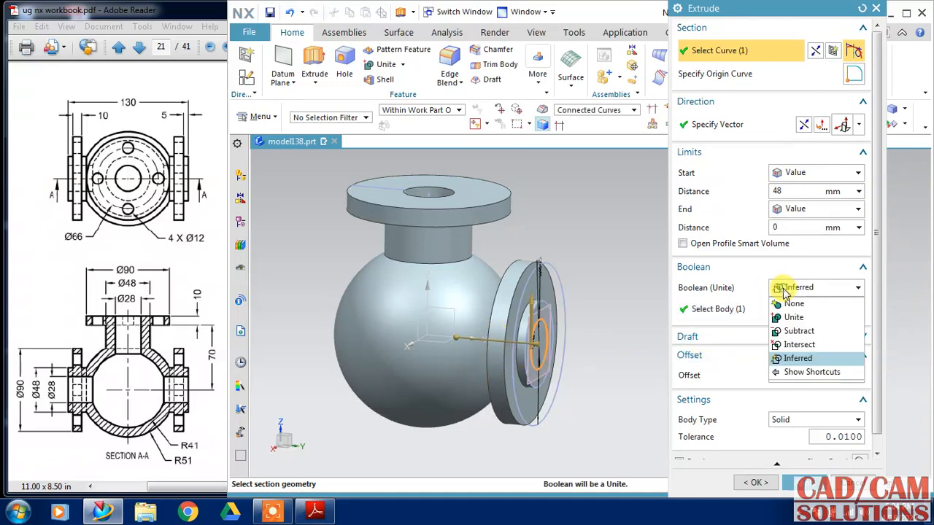
pyautogui.click(799, 330)
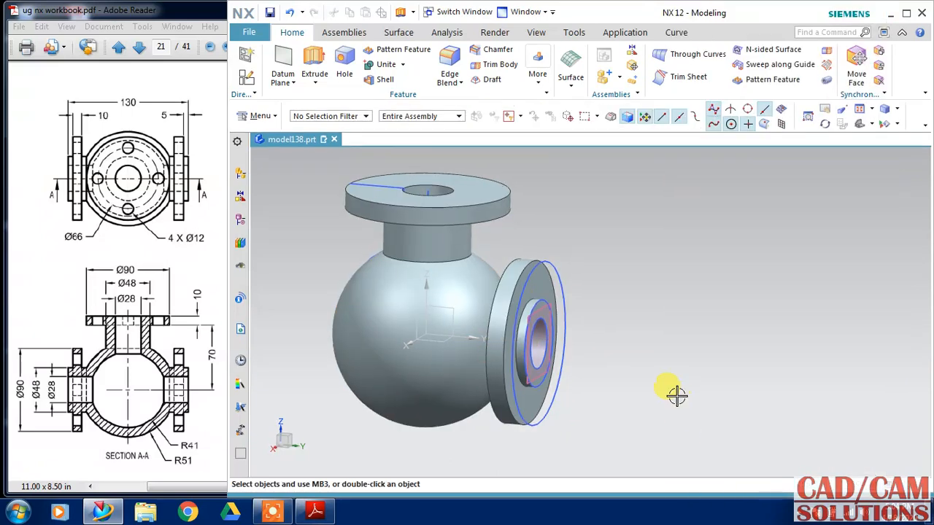
pyautogui.moveTo(241, 222)
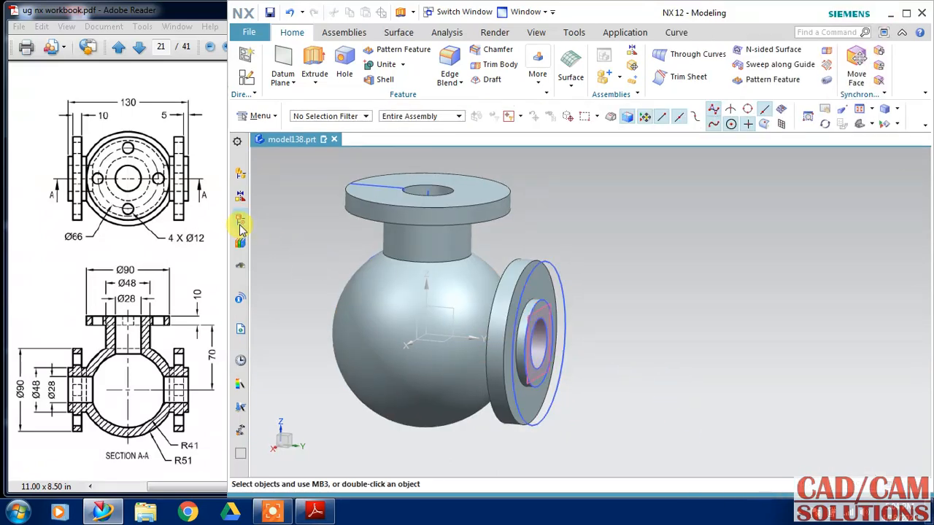
# Edit Extrude (6) from the Part Navigator so its start runs Until Selected to a face of the sphere.
pyautogui.click(239, 219)
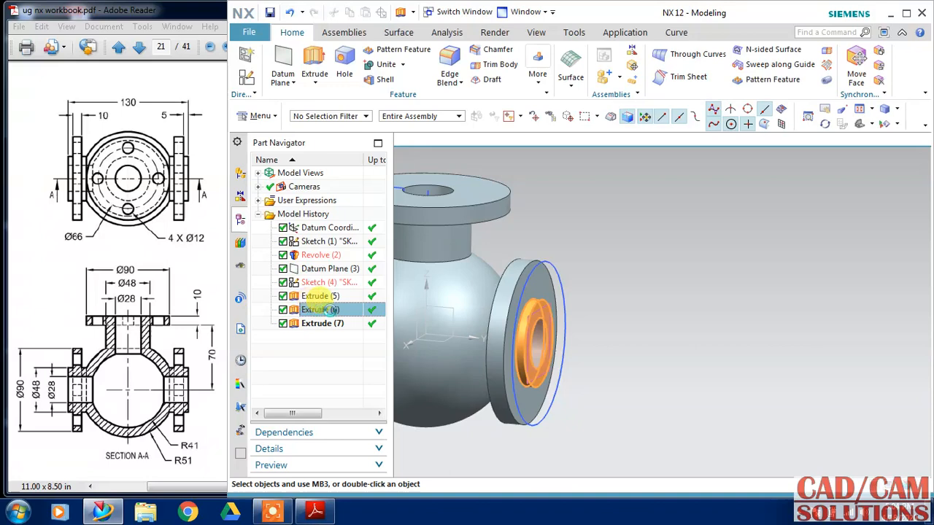
pyautogui.doubleClick(320, 310)
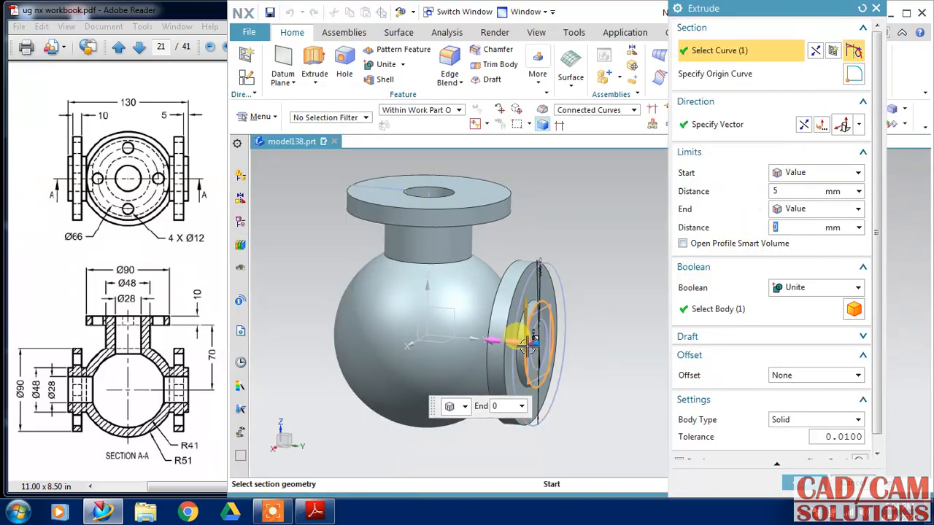
pyautogui.moveTo(528, 339); pyautogui.dragTo(479, 343)
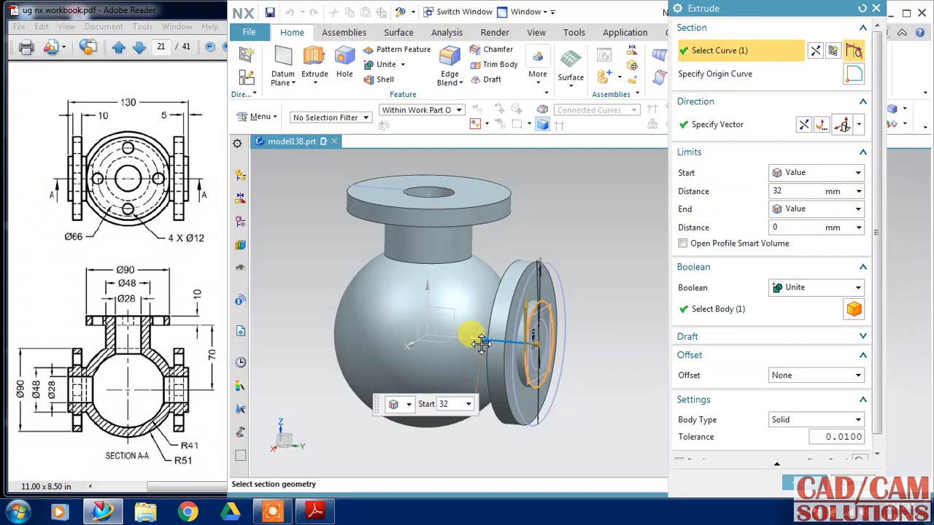
pyautogui.moveTo(482, 342); pyautogui.dragTo(566, 285)
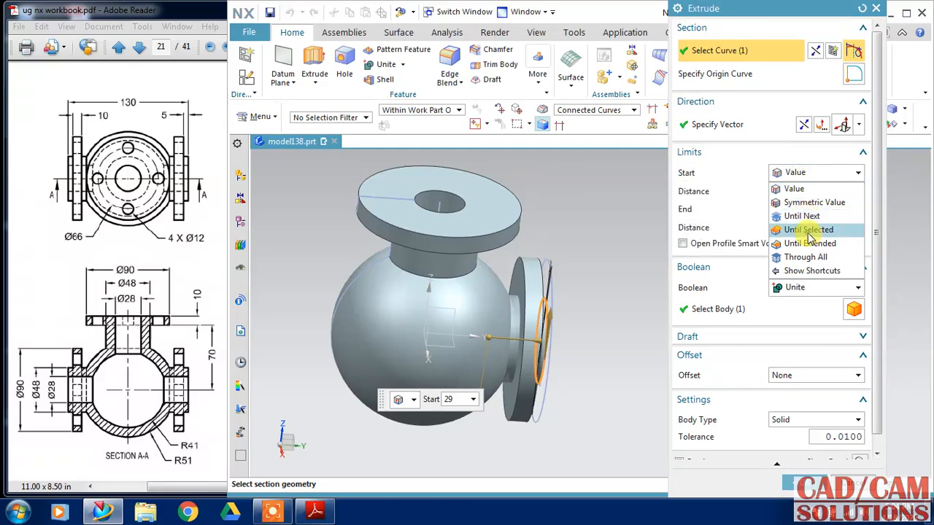
pyautogui.click(809, 230)
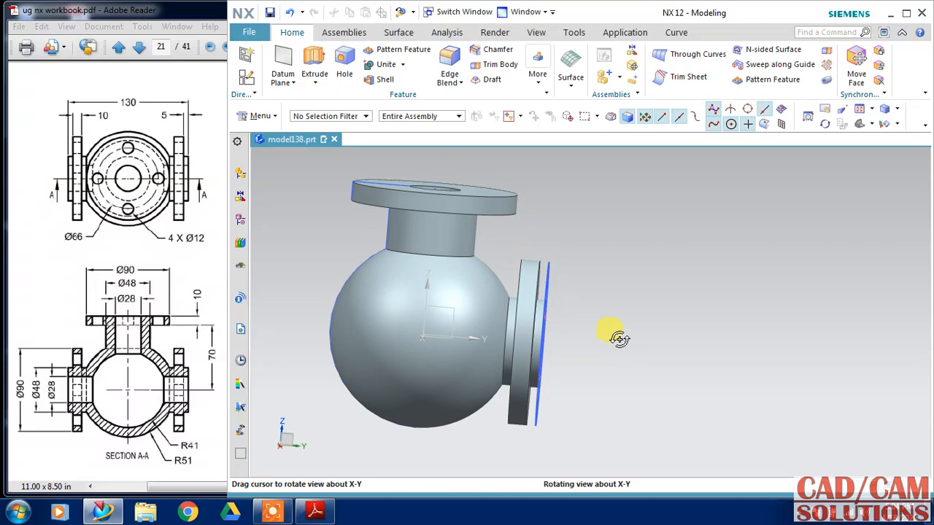
# Orbit the valve body around the side flange to a working angle for editing.
pyautogui.moveTo(616, 339); pyautogui.dragTo(566, 377)
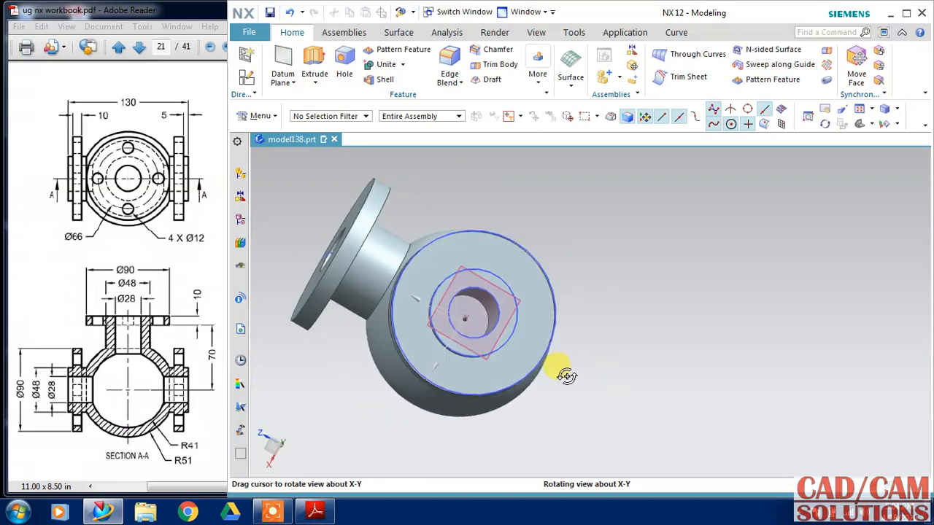
pyautogui.moveTo(566, 376); pyautogui.dragTo(601, 408)
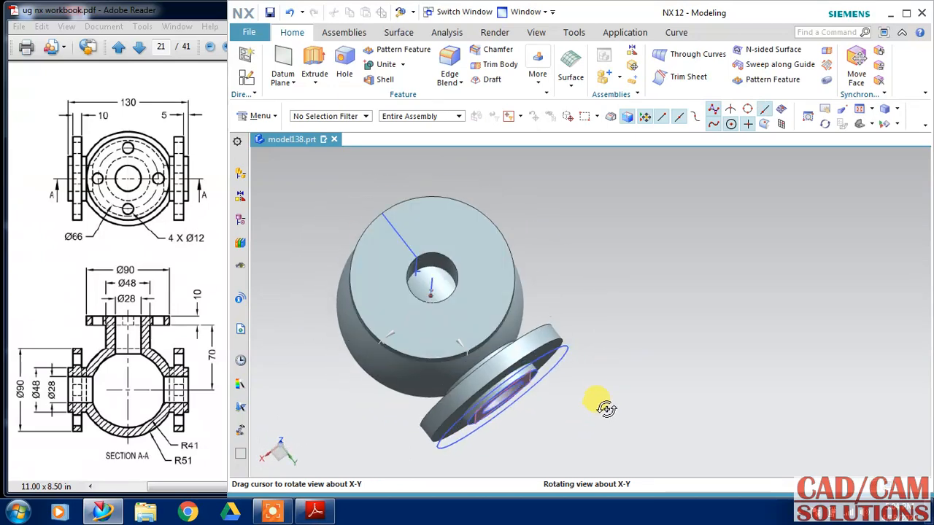
pyautogui.moveTo(601, 408); pyautogui.dragTo(601, 362)
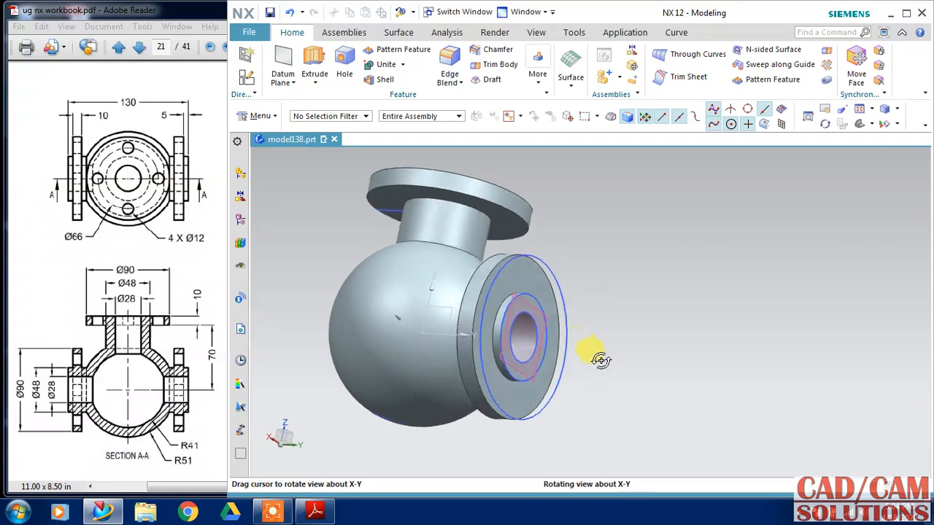
pyautogui.moveTo(598, 357); pyautogui.dragTo(409, 280)
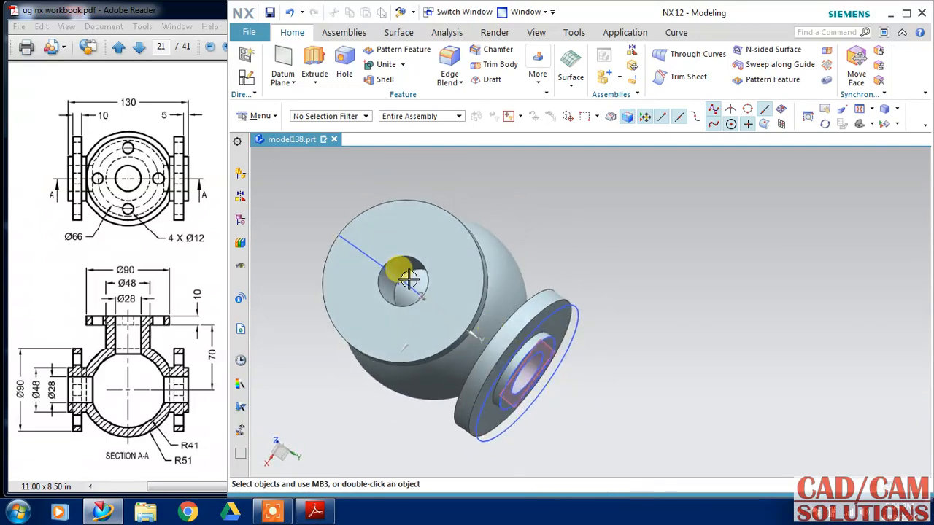
pyautogui.moveTo(409, 277); pyautogui.dragTo(679, 245)
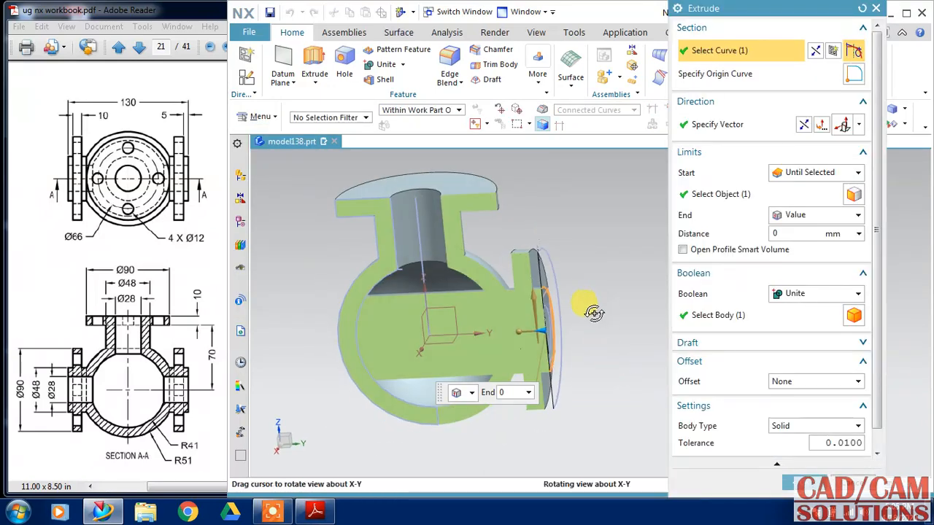
# Change the side flange extrude start limit to Value at 22 mm and confirm it.
pyautogui.click(858, 172)
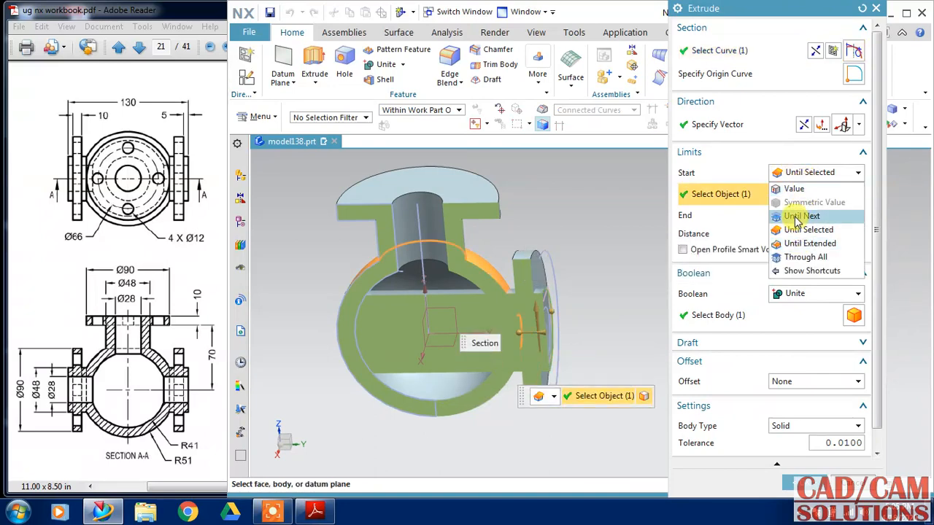
pyautogui.click(794, 188)
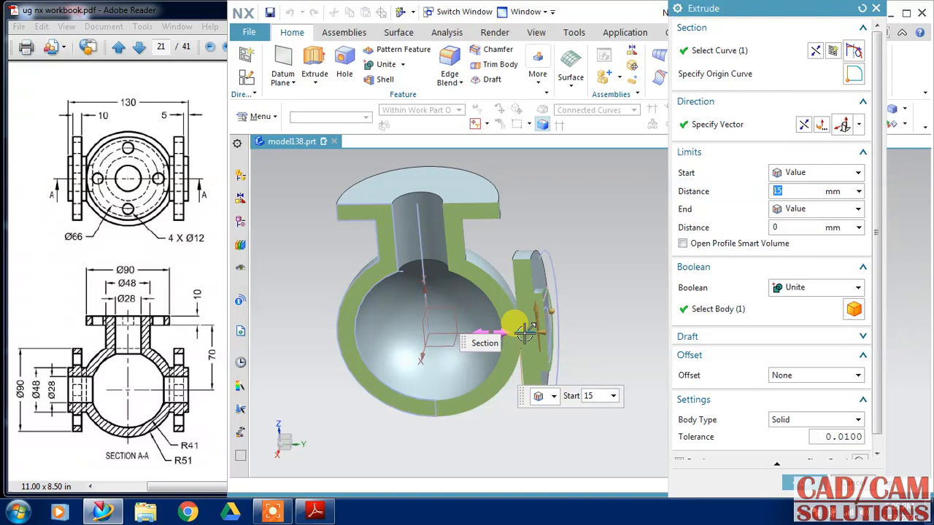
pyautogui.moveTo(513, 328); pyautogui.dragTo(511, 335)
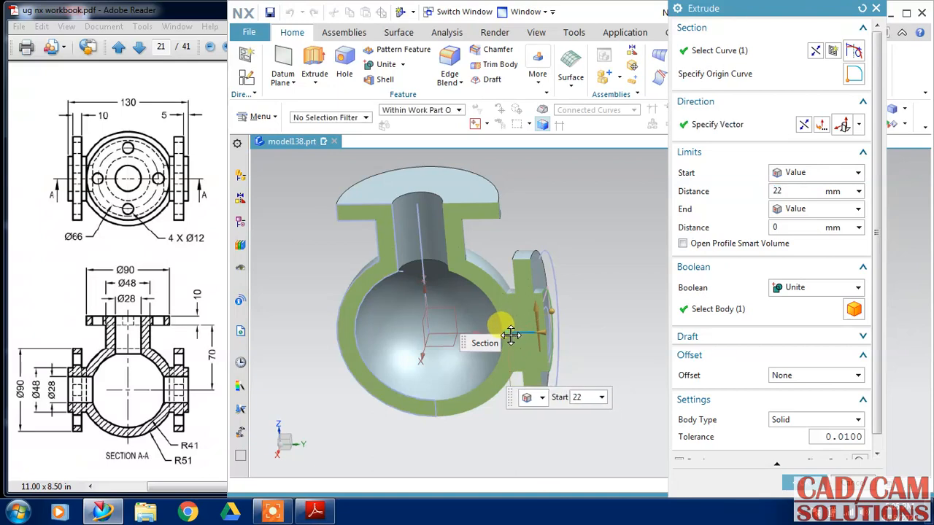
pyautogui.moveTo(510, 336); pyautogui.dragTo(612, 382)
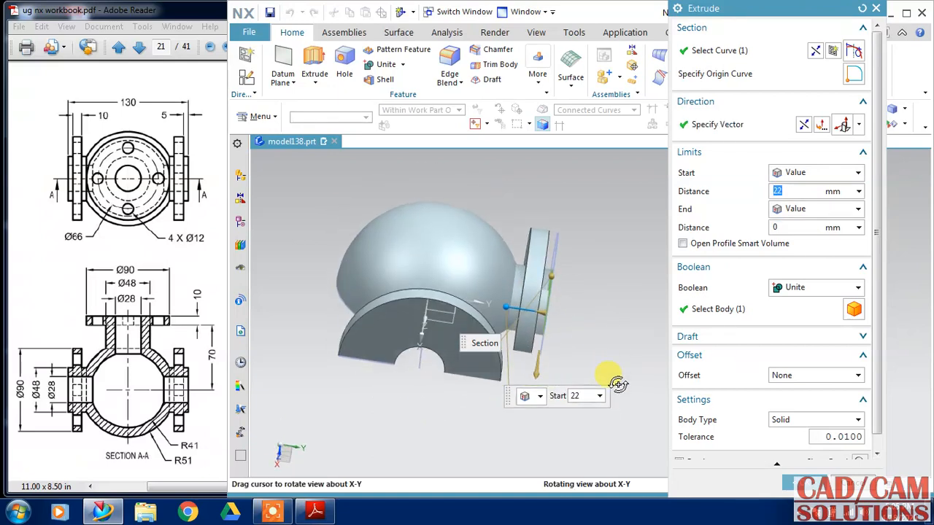
pyautogui.moveTo(610, 382); pyautogui.dragTo(610, 309)
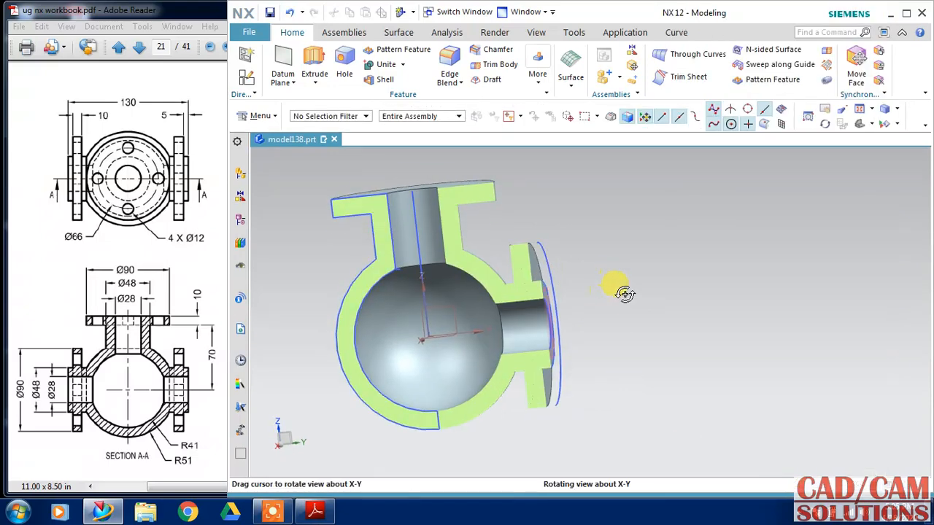
pyautogui.moveTo(620, 289); pyautogui.dragTo(631, 293)
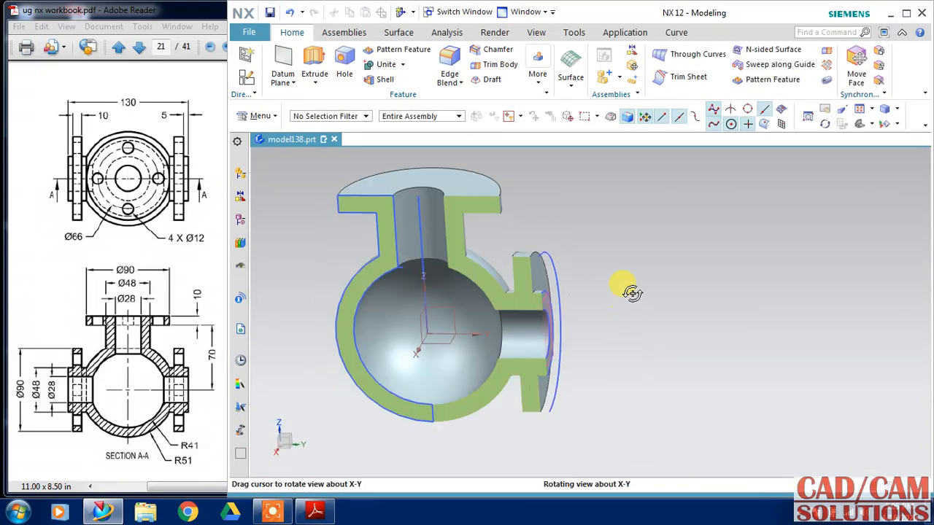
pyautogui.moveTo(630, 291); pyautogui.dragTo(616, 294)
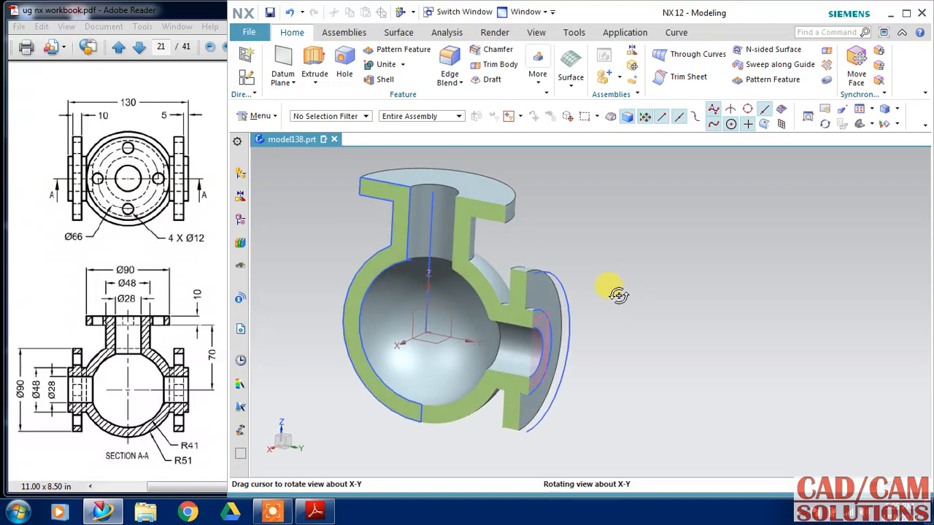
pyautogui.moveTo(619, 294); pyautogui.dragTo(607, 300)
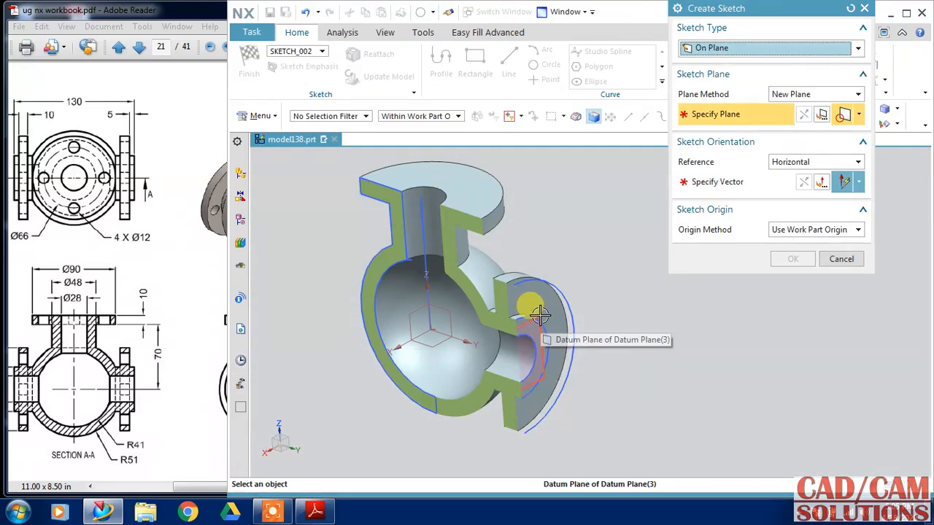
# Sketch a 66 mm pitch circle centred on the side flange datum plane.
pyautogui.click(792, 260)
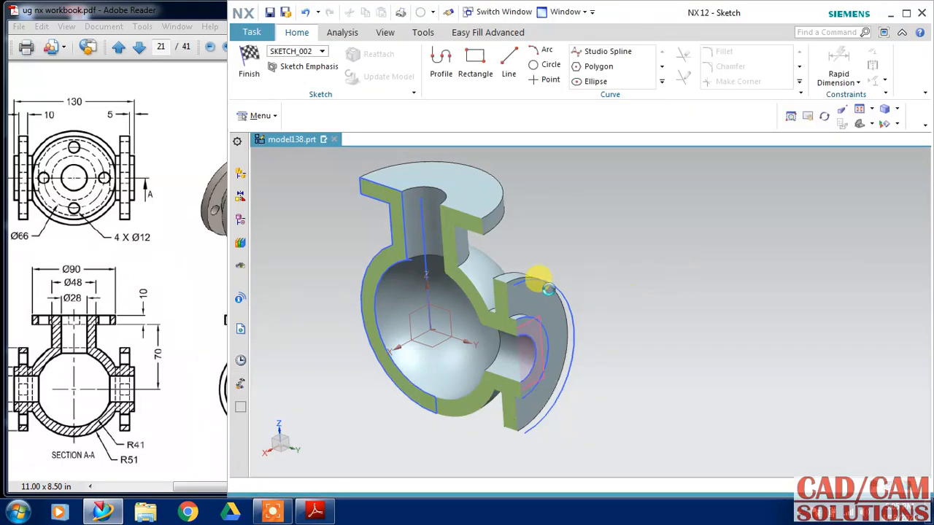
pyautogui.click(248, 61)
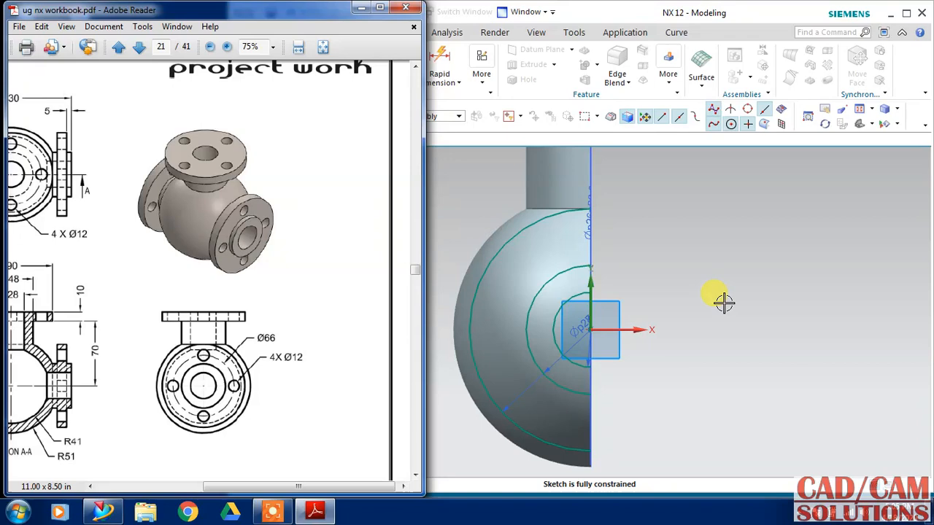
pyautogui.moveTo(476, 90)
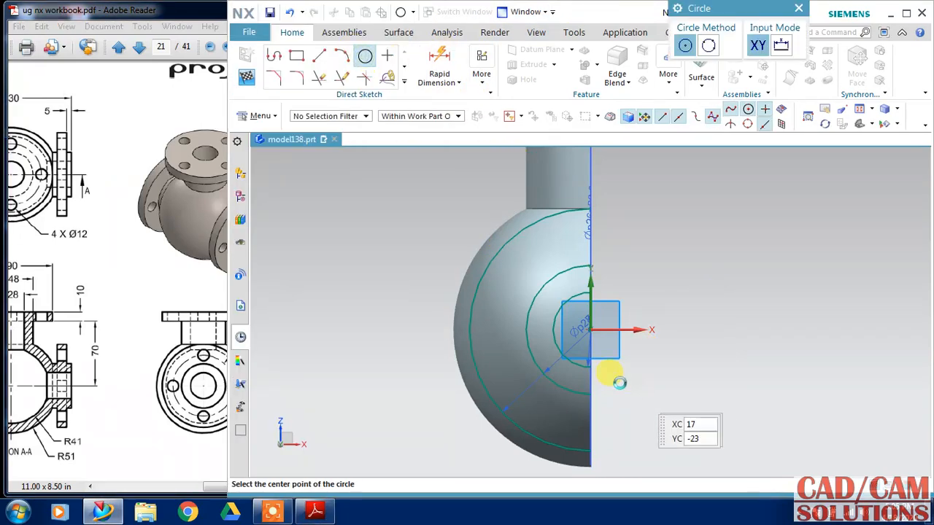
pyautogui.moveTo(587, 330)
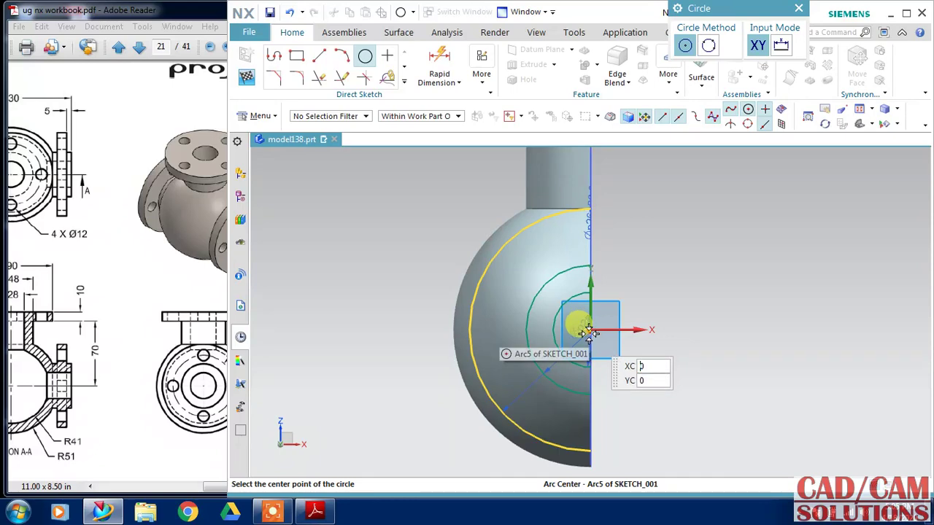
pyautogui.click(586, 333)
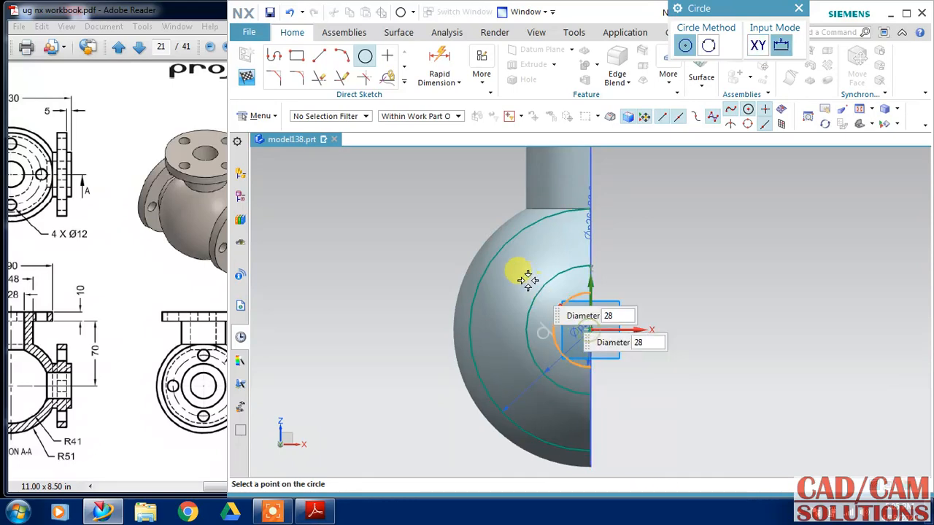
pyautogui.write('66')
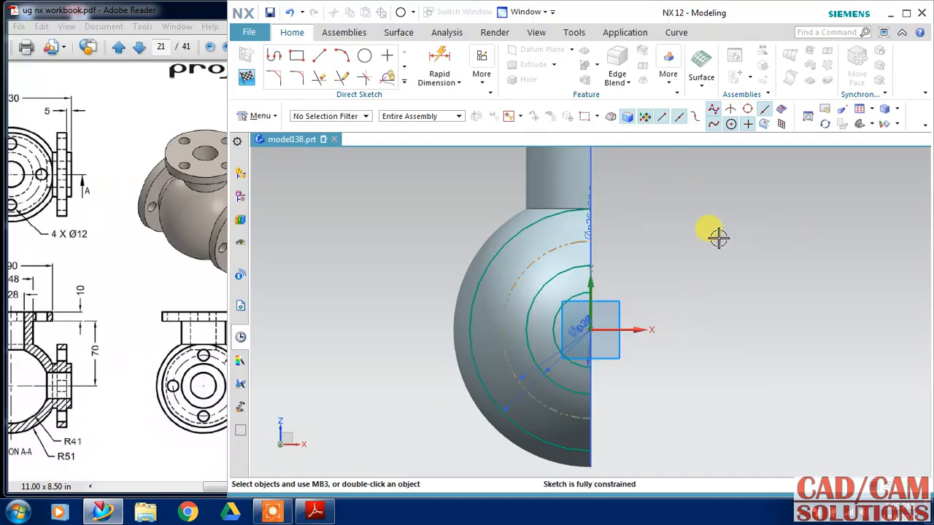
# Add a 12 mm bolt-hole circle on the pitch circle.
pyautogui.click(365, 55)
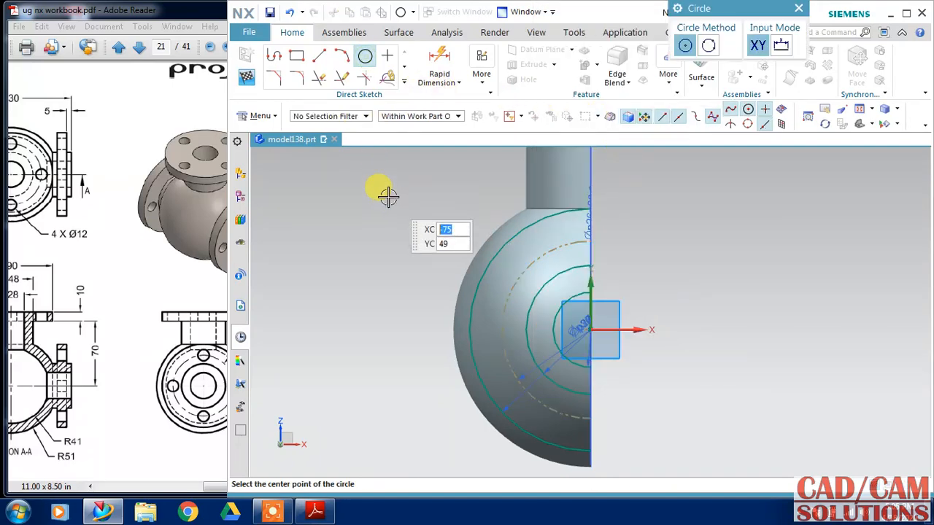
pyautogui.moveTo(701, 166)
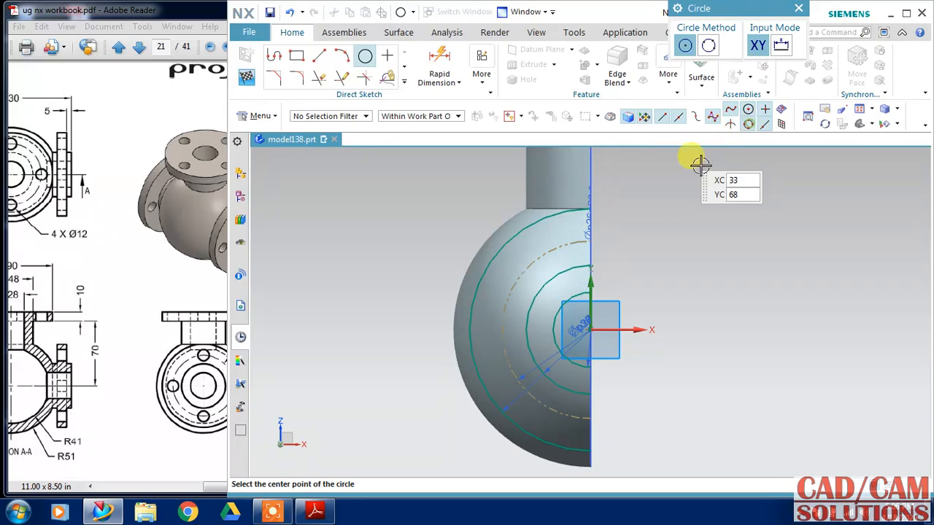
pyautogui.click(700, 167)
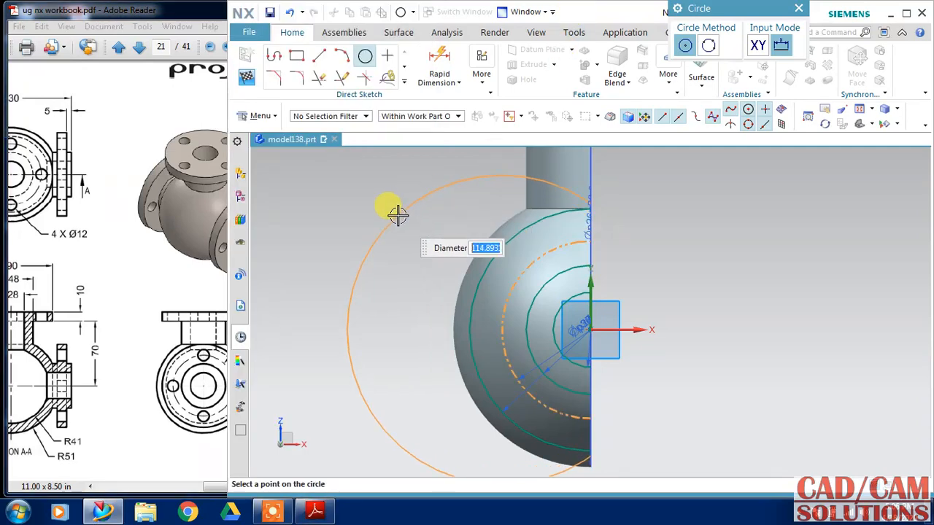
pyautogui.write('12')
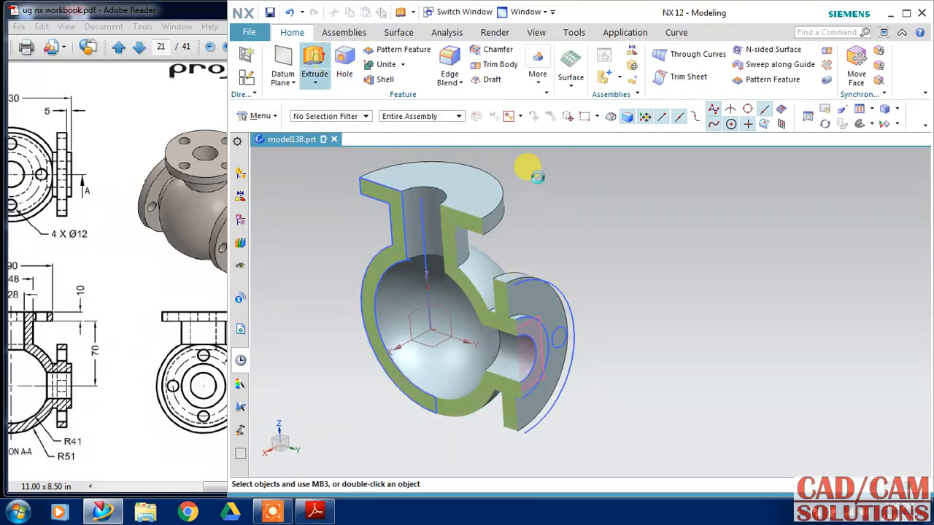
# Extrude the 12 mm circle 20 mm as a subtract to cut the first bolt hole.
pyautogui.click(314, 61)
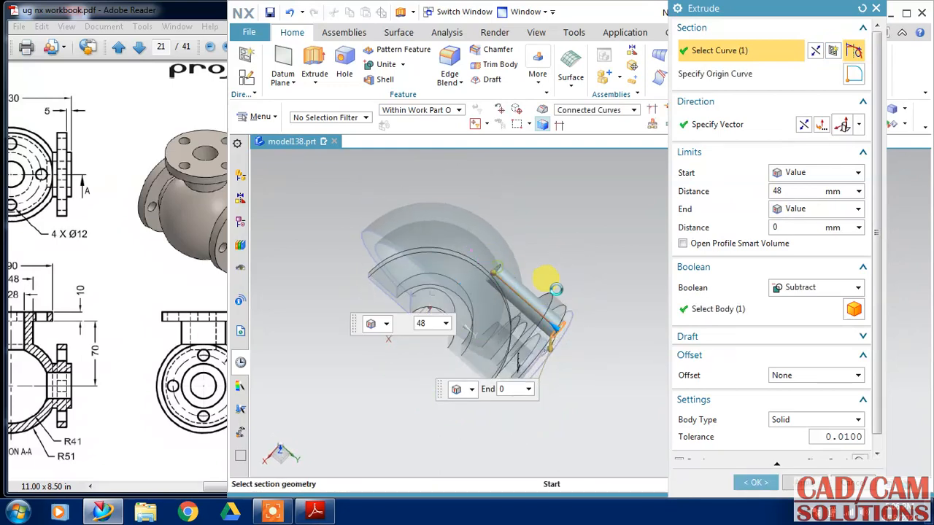
pyautogui.write('20')
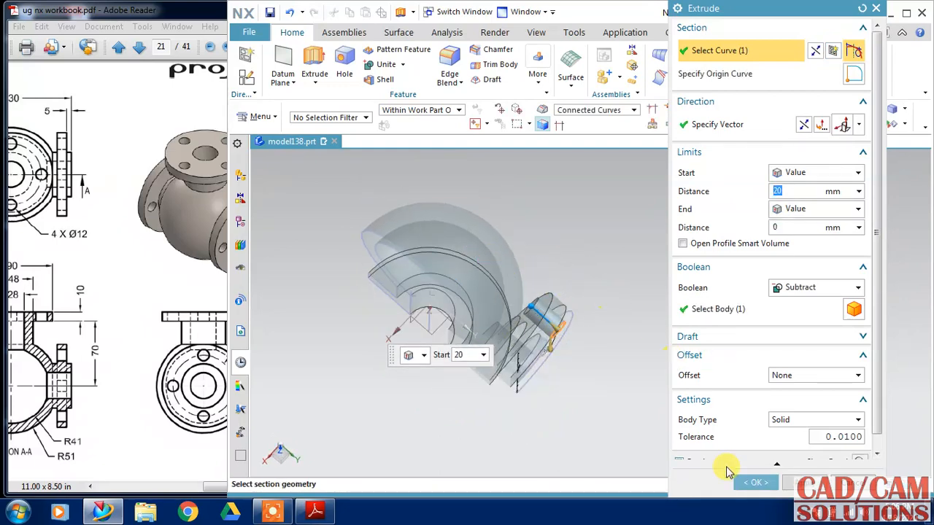
pyautogui.click(756, 482)
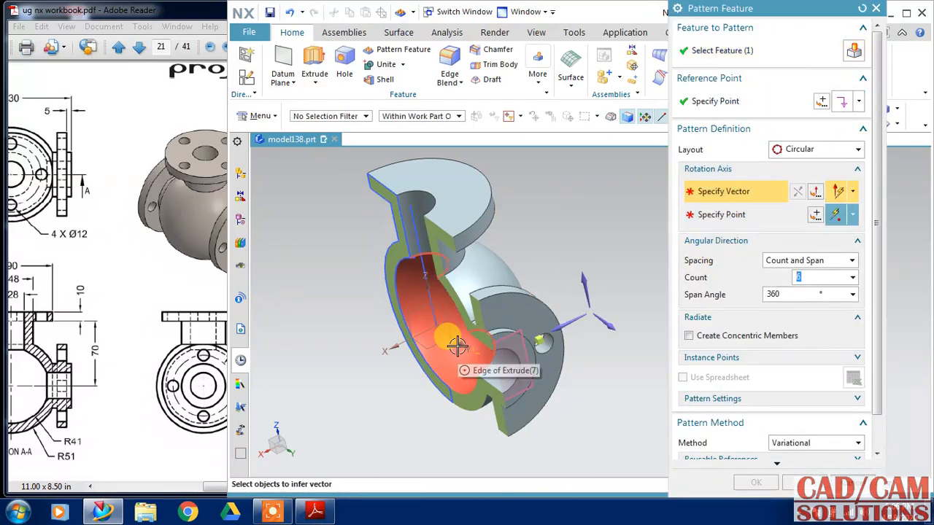
# Use the flange edge as the rotation axis for the circular hole pattern.
pyautogui.click(458, 348)
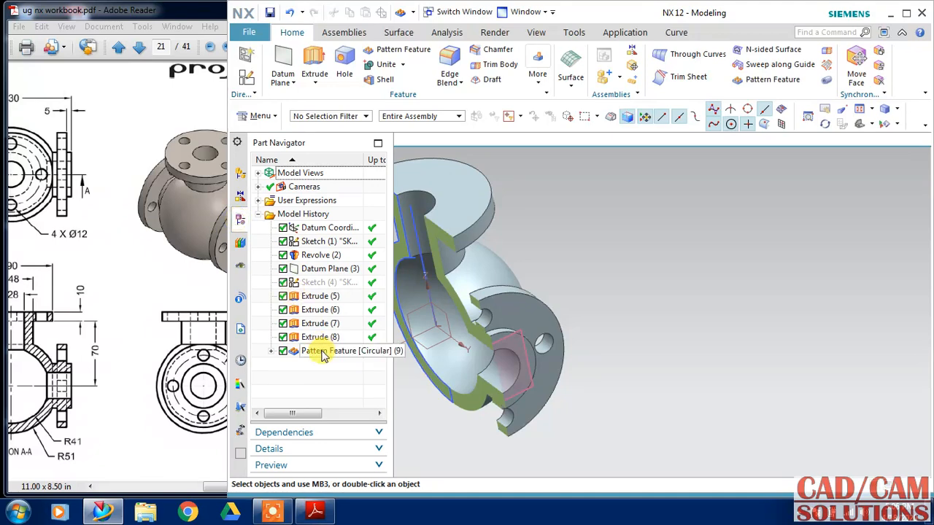
# Mirror Extrude (6) through the circular pattern across the datum plane to the opposite side.
pyautogui.click(330, 350)
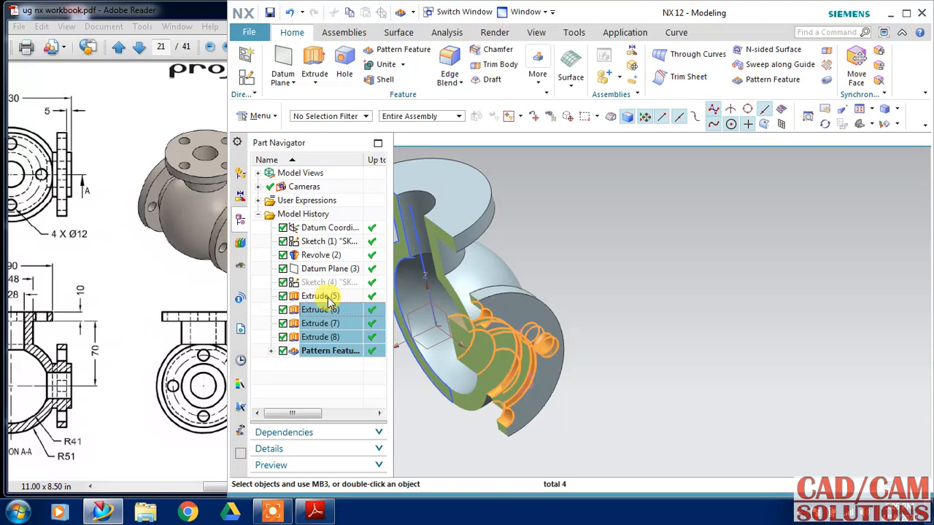
pyautogui.click(321, 295)
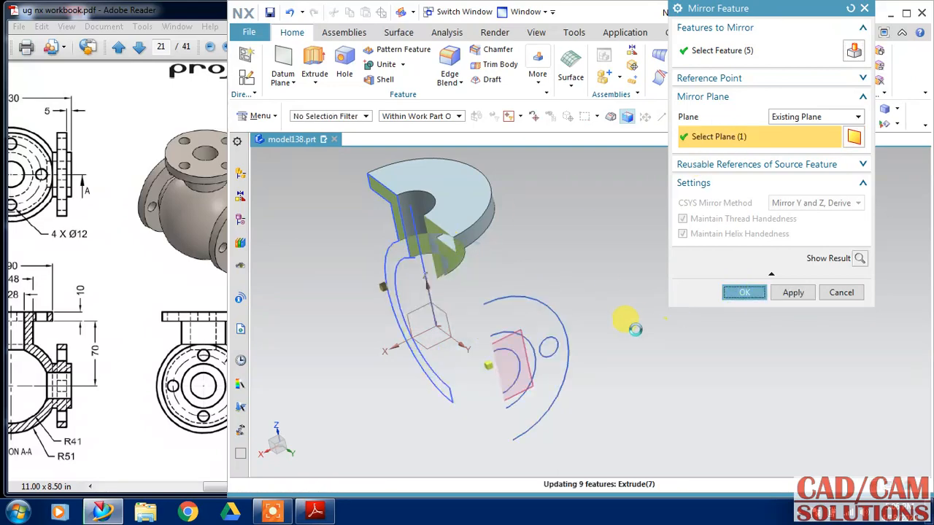
pyautogui.click(744, 292)
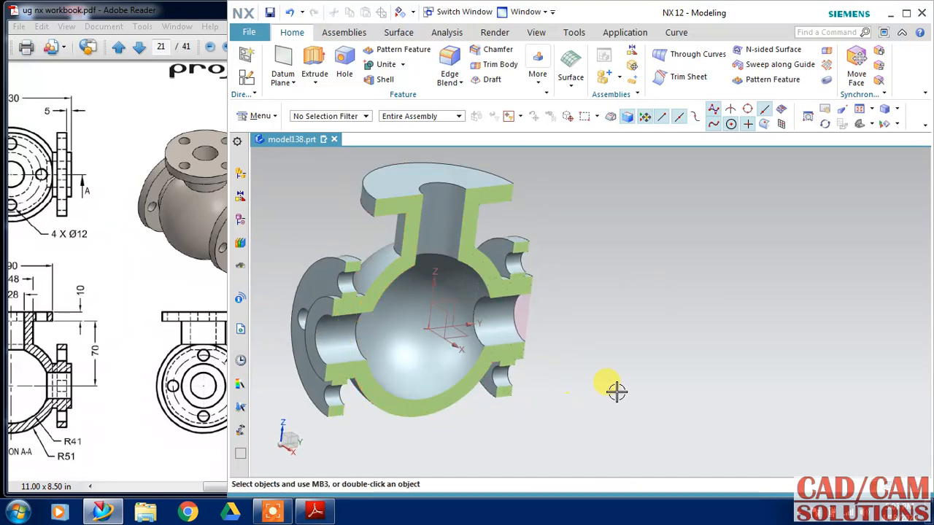
# Turn off Clip Section via Menu > View > Section and bring the full body into view.
pyautogui.moveTo(616, 391); pyautogui.dragTo(557, 367)
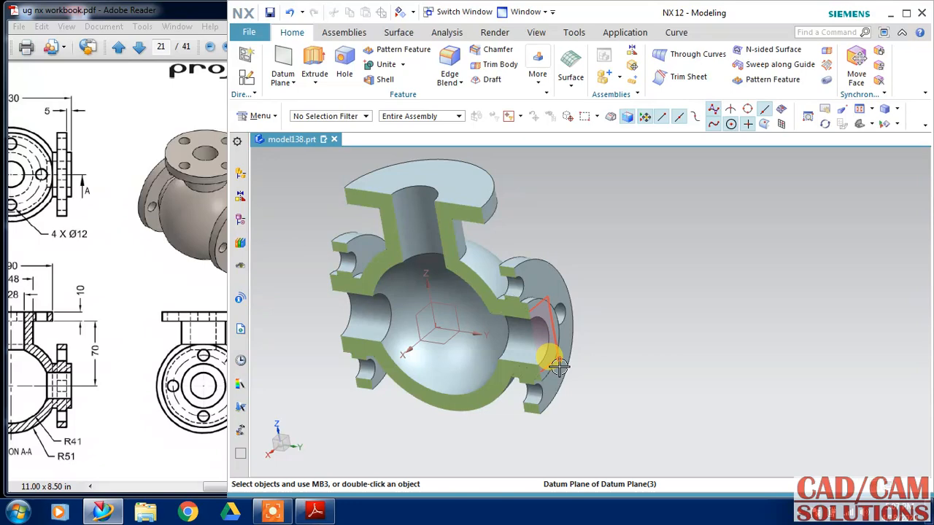
pyautogui.moveTo(557, 367); pyautogui.dragTo(686, 341)
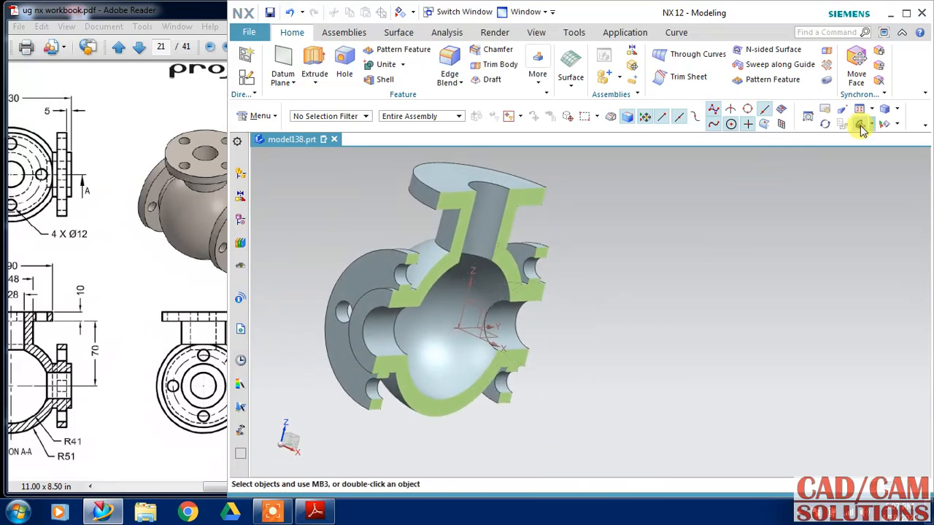
pyautogui.click(260, 116)
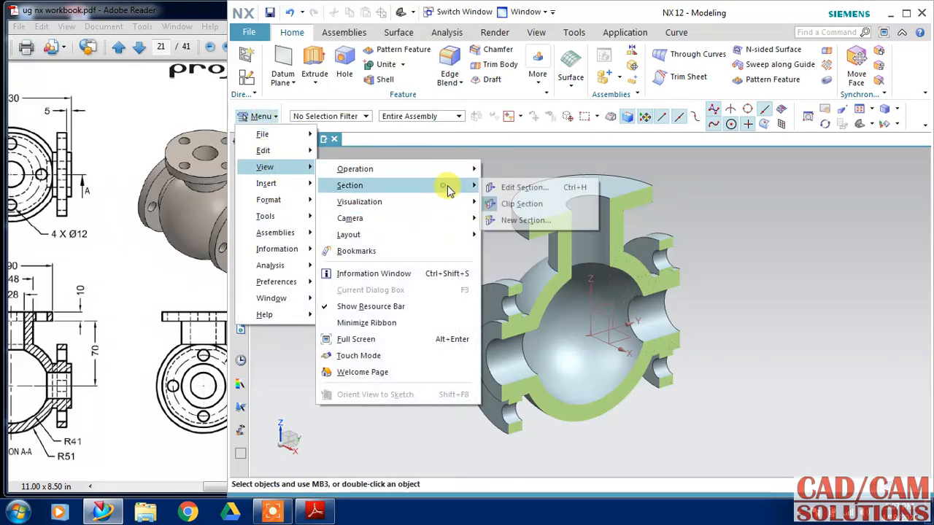
pyautogui.moveTo(522, 204)
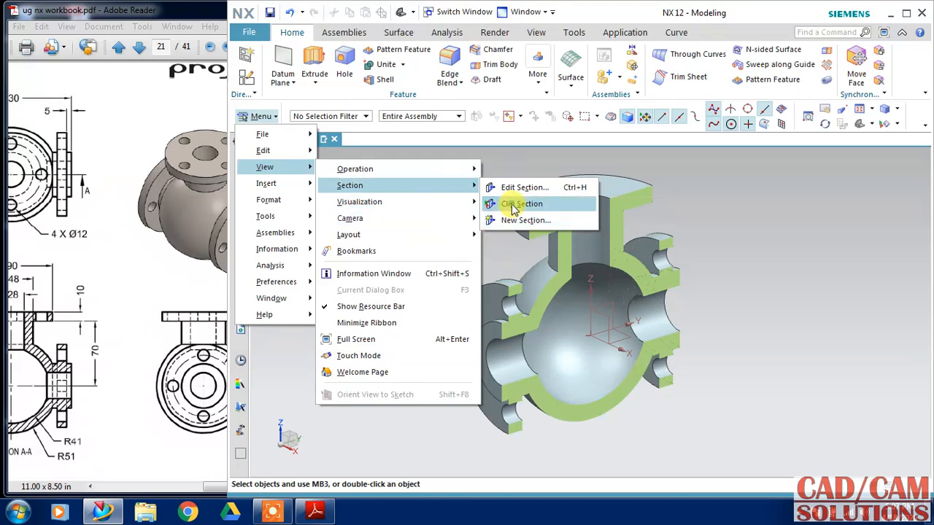
pyautogui.click(522, 204)
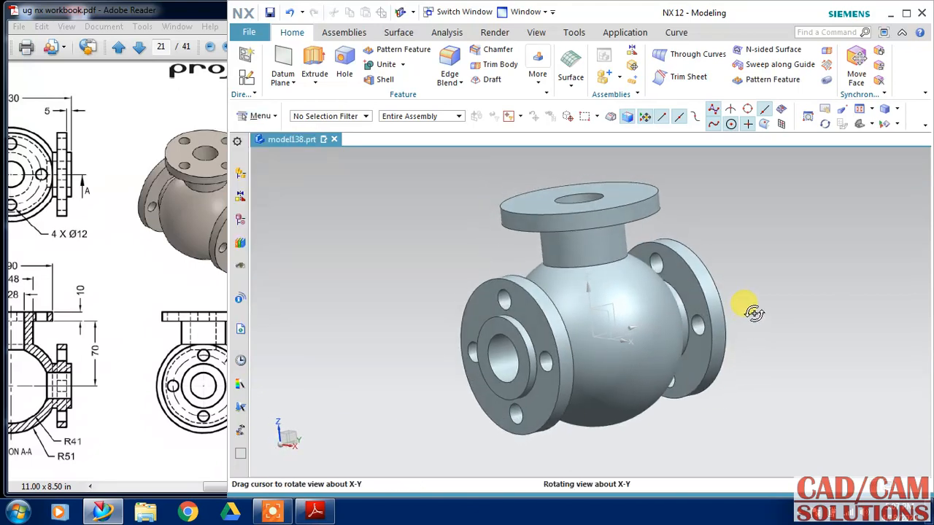
pyautogui.moveTo(751, 309); pyautogui.dragTo(333, 172)
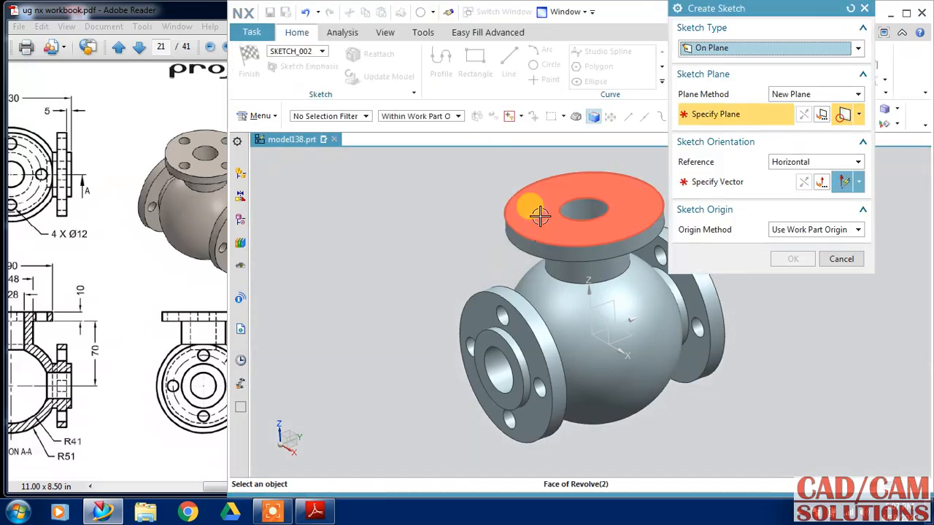
# Start a sketch on the top flange face and draw the bolt-hole circle.
pyautogui.click(539, 213)
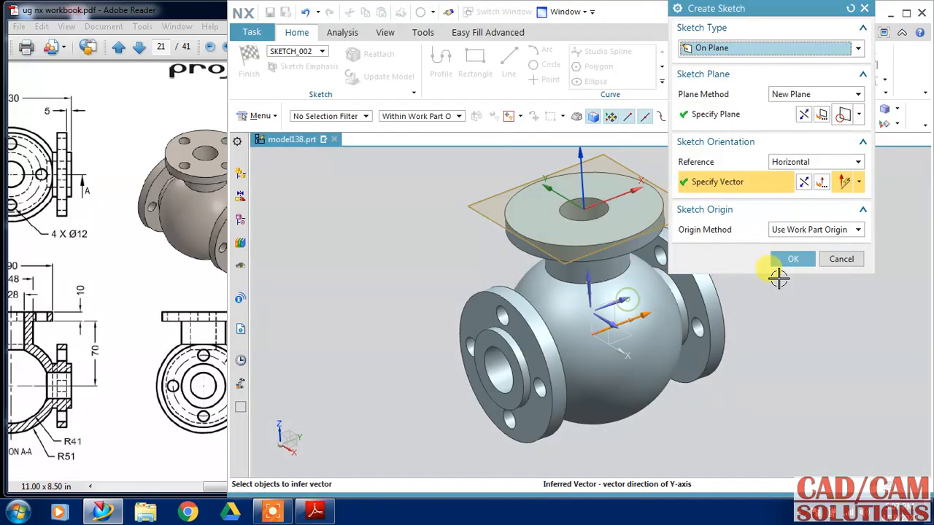
pyautogui.click(792, 260)
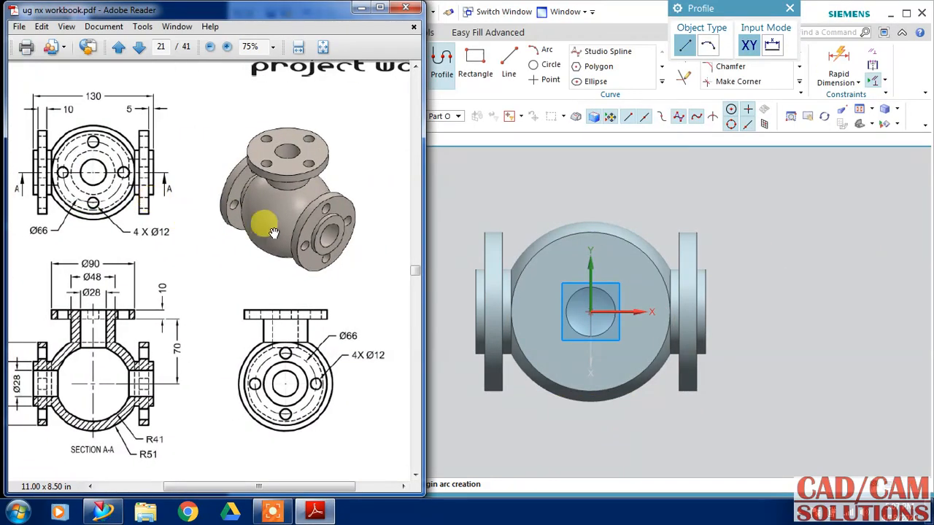
pyautogui.click(551, 64)
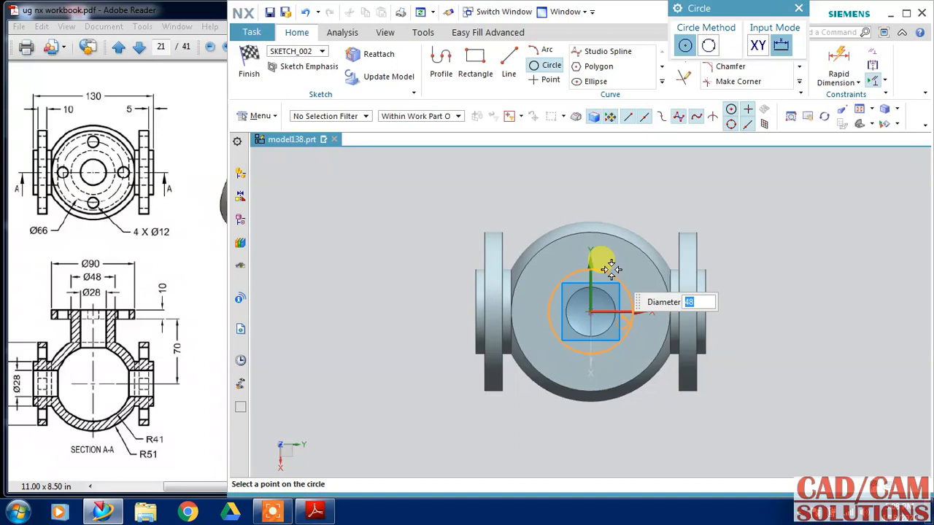
pyautogui.write('66')
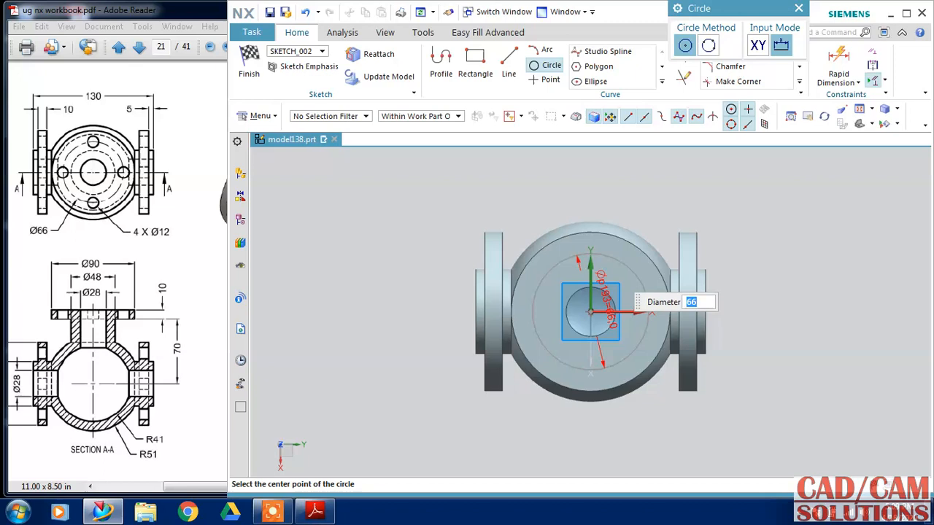
pyautogui.moveTo(788, 286)
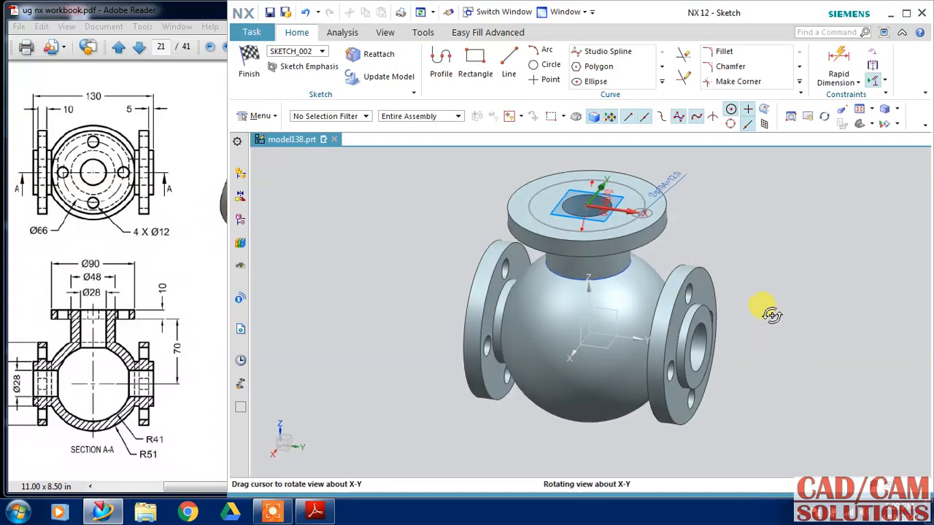
# Remove the auto dimension, set the 12 mm circle 33 mm from centre and finish the sketch.
pyautogui.rightClick(576, 204)
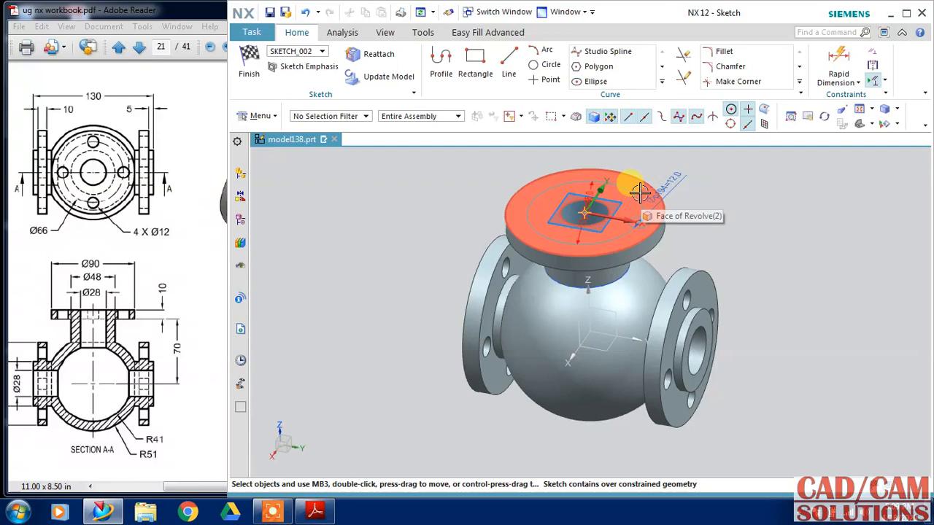
pyautogui.rightClick(639, 192)
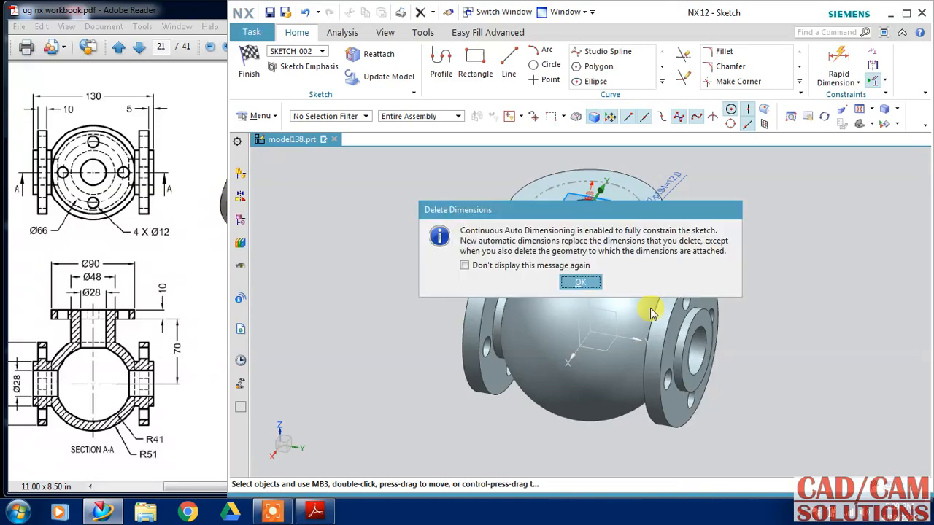
pyautogui.click(581, 283)
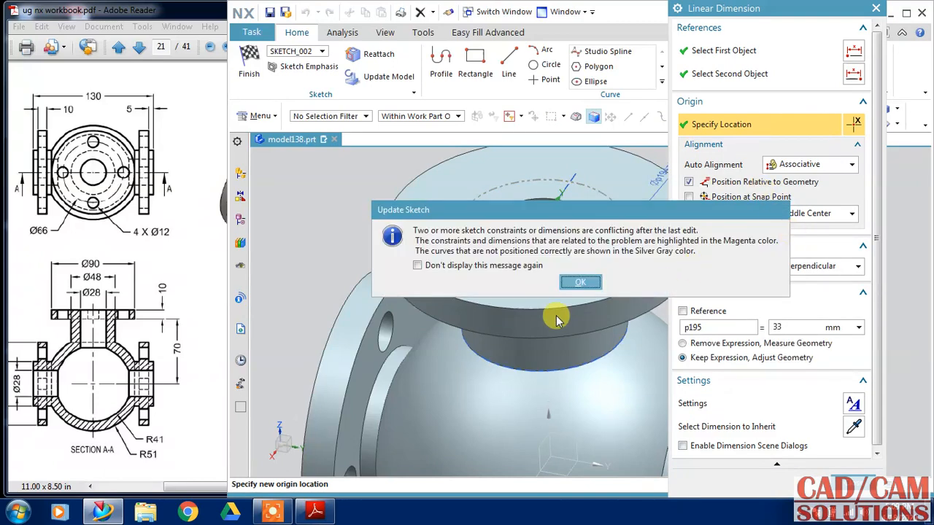
pyautogui.click(581, 283)
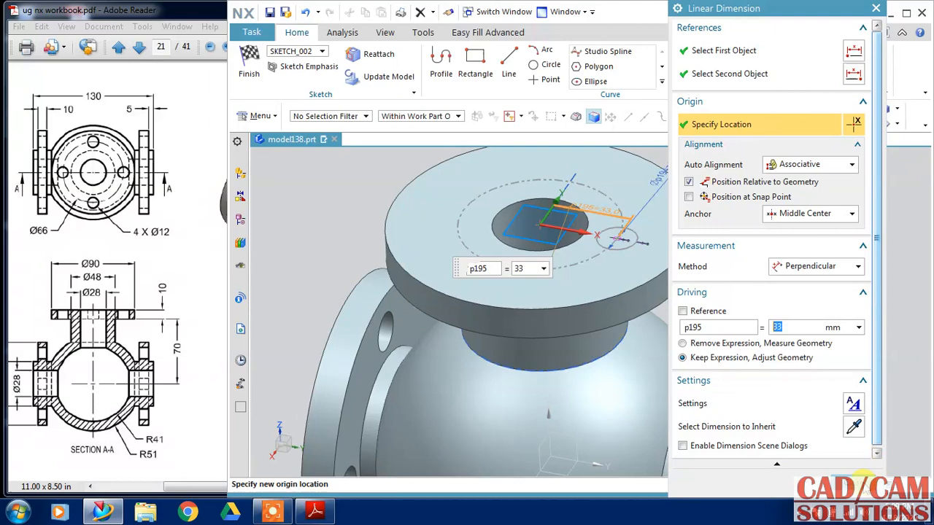
pyautogui.click(876, 9)
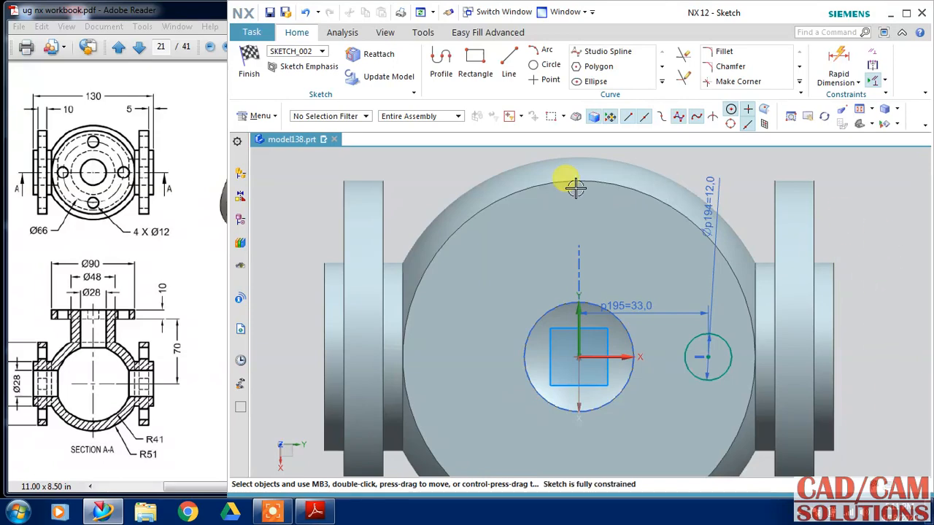
pyautogui.click(248, 61)
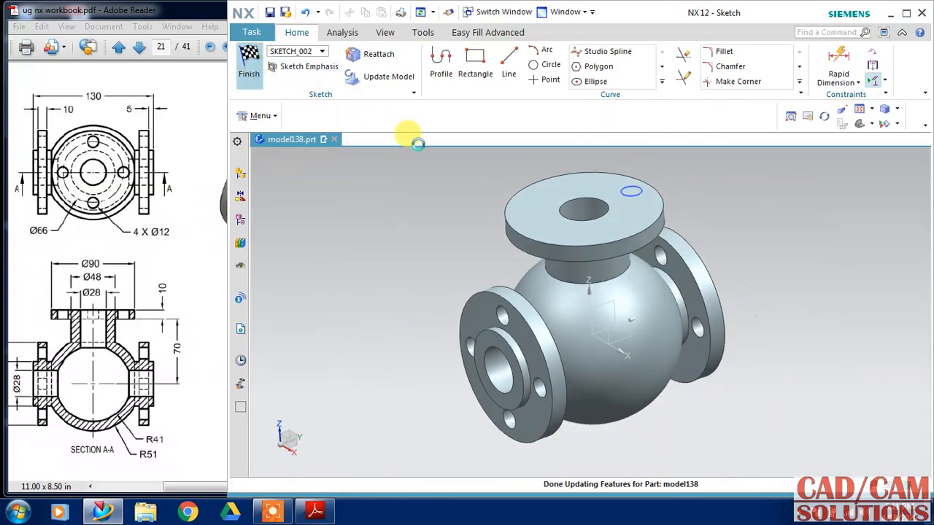
# Extrude the hole circle 20 mm as a subtract through the top flange and accept the notification.
pyautogui.click(248, 66)
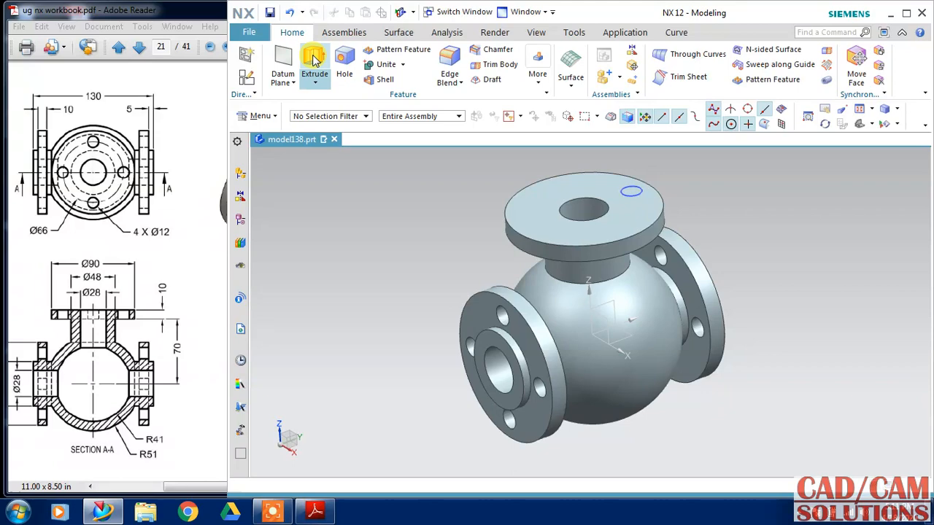
pyautogui.click(315, 66)
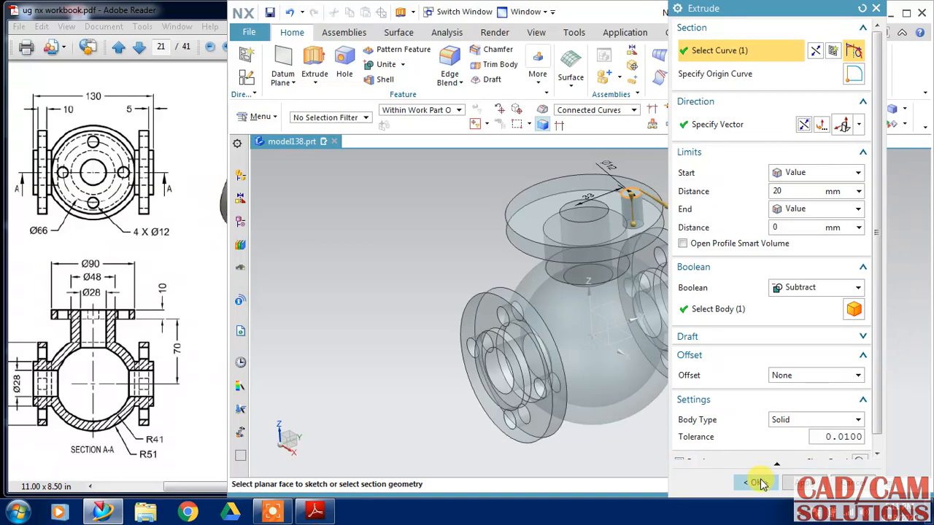
pyautogui.click(755, 483)
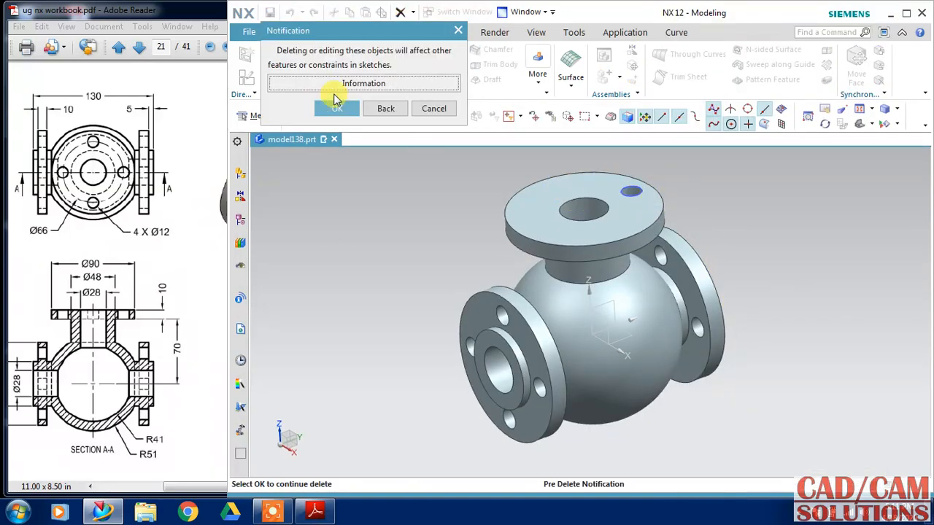
pyautogui.click(335, 108)
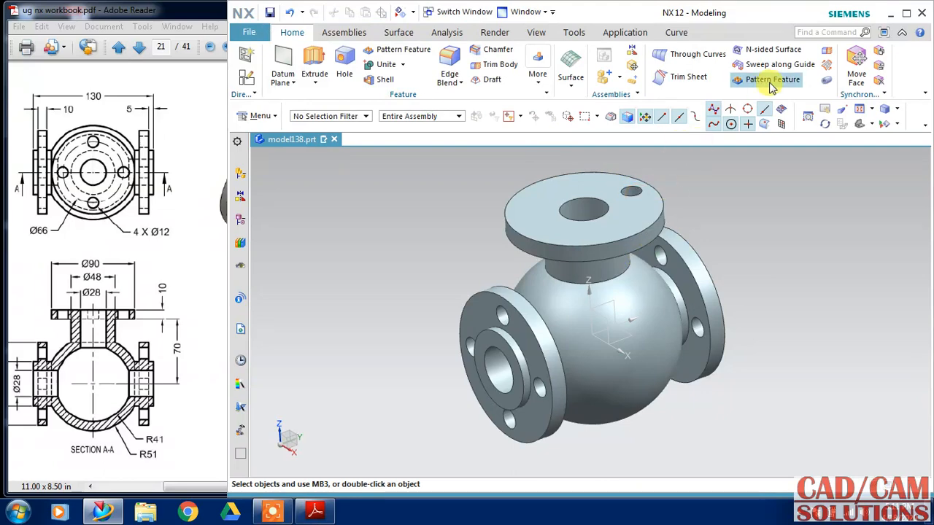
# Pattern the hole circularly about the flange axis, count 4 over 360°.
pyautogui.click(772, 79)
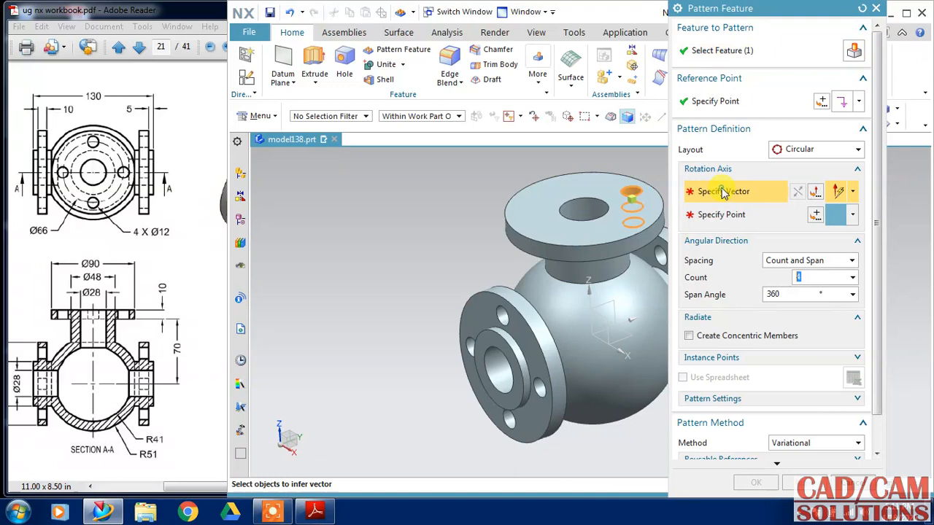
pyautogui.click(572, 219)
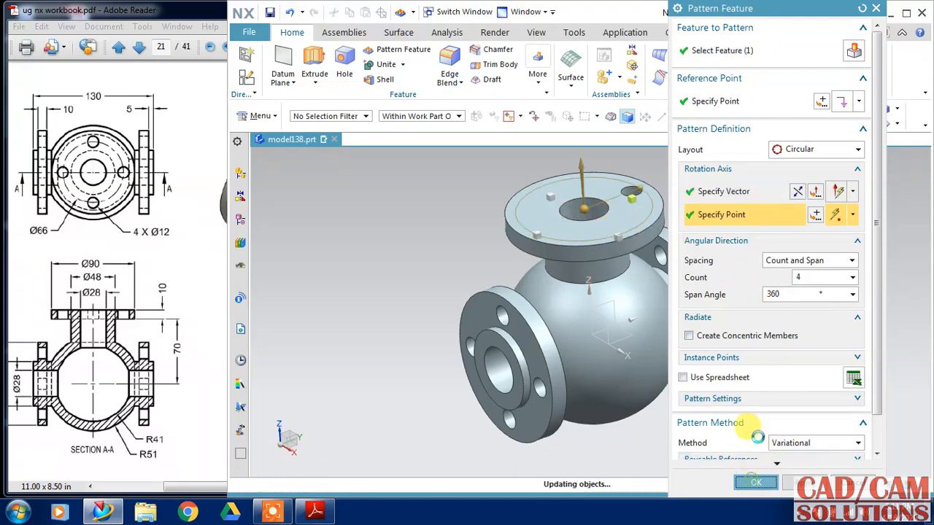
pyautogui.click(756, 481)
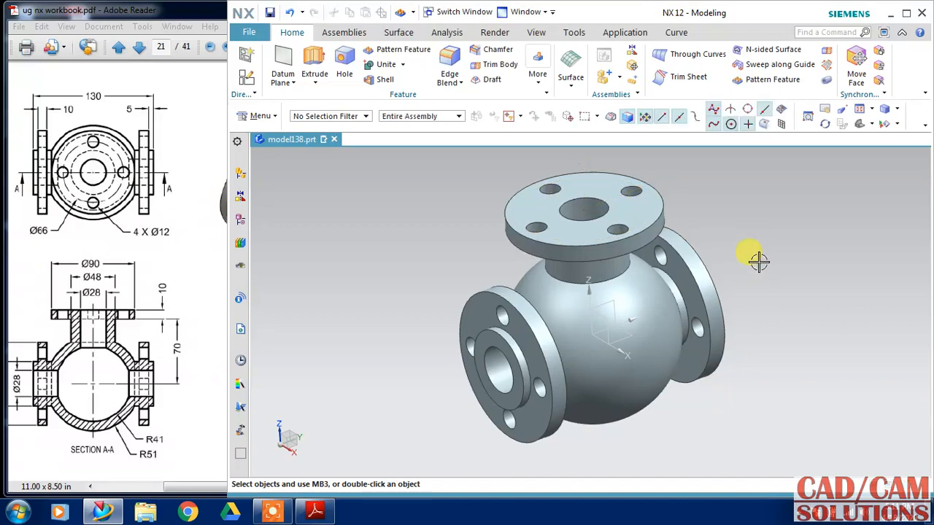